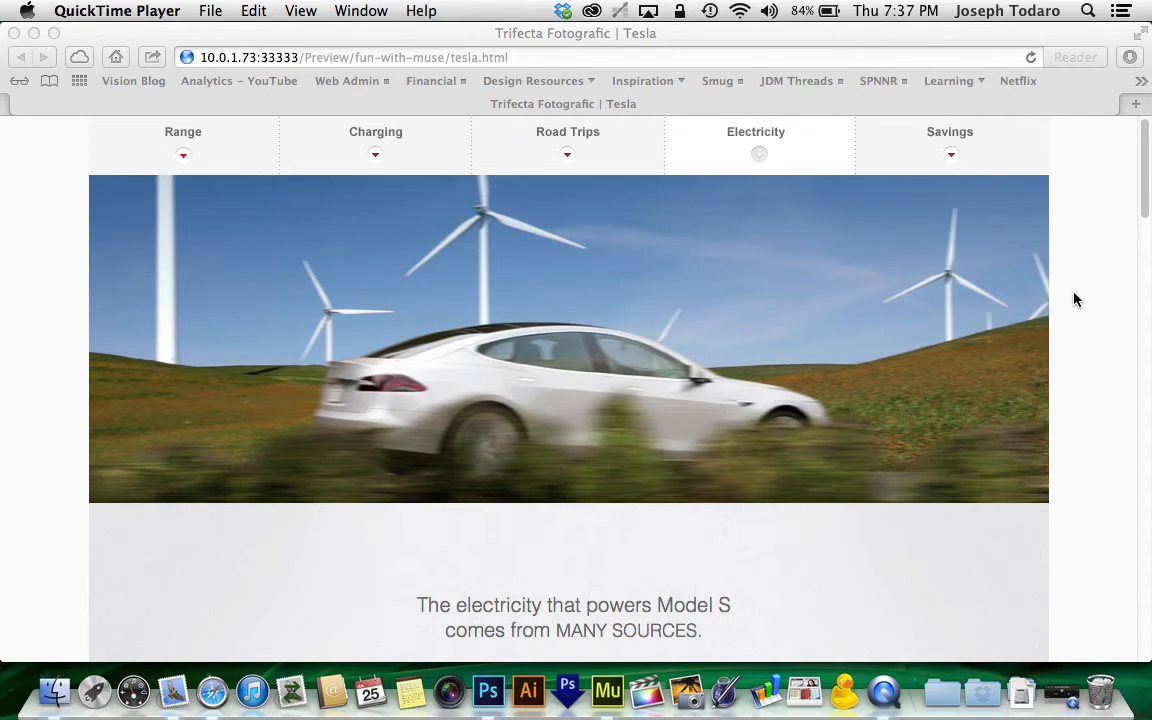
# Scroll down the Tesla page in Muse, then switch to Photoshop with Map.png open
pyautogui.scroll(-3)
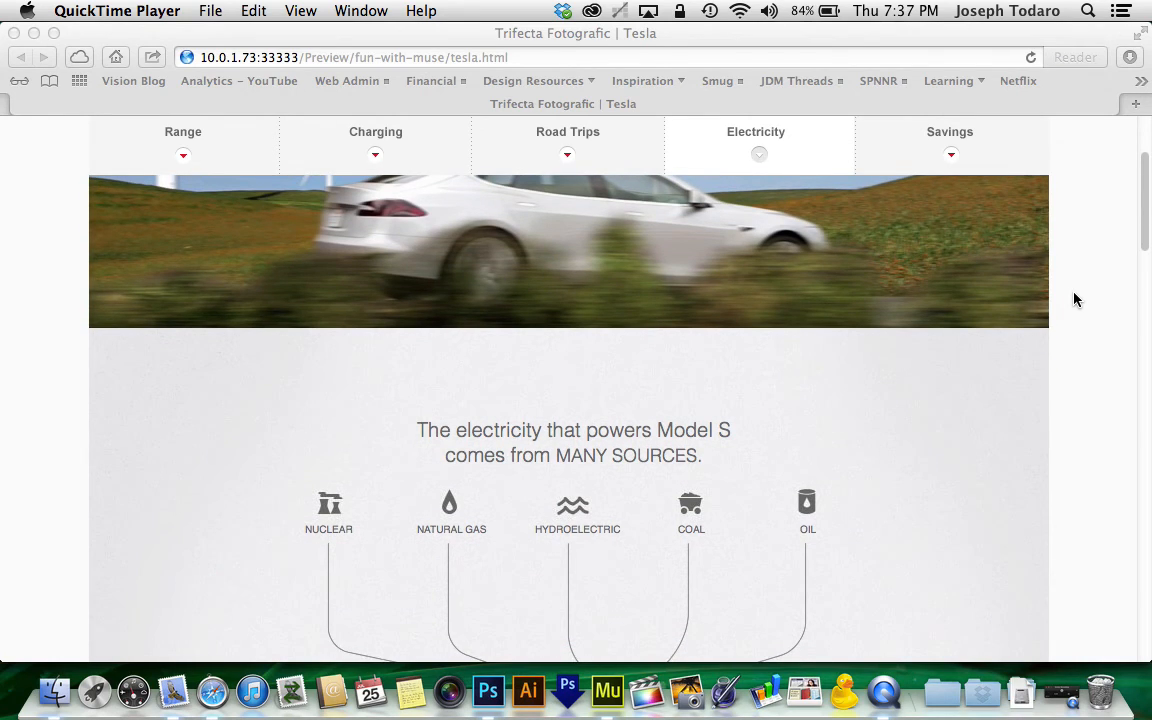
pyautogui.scroll(-3)
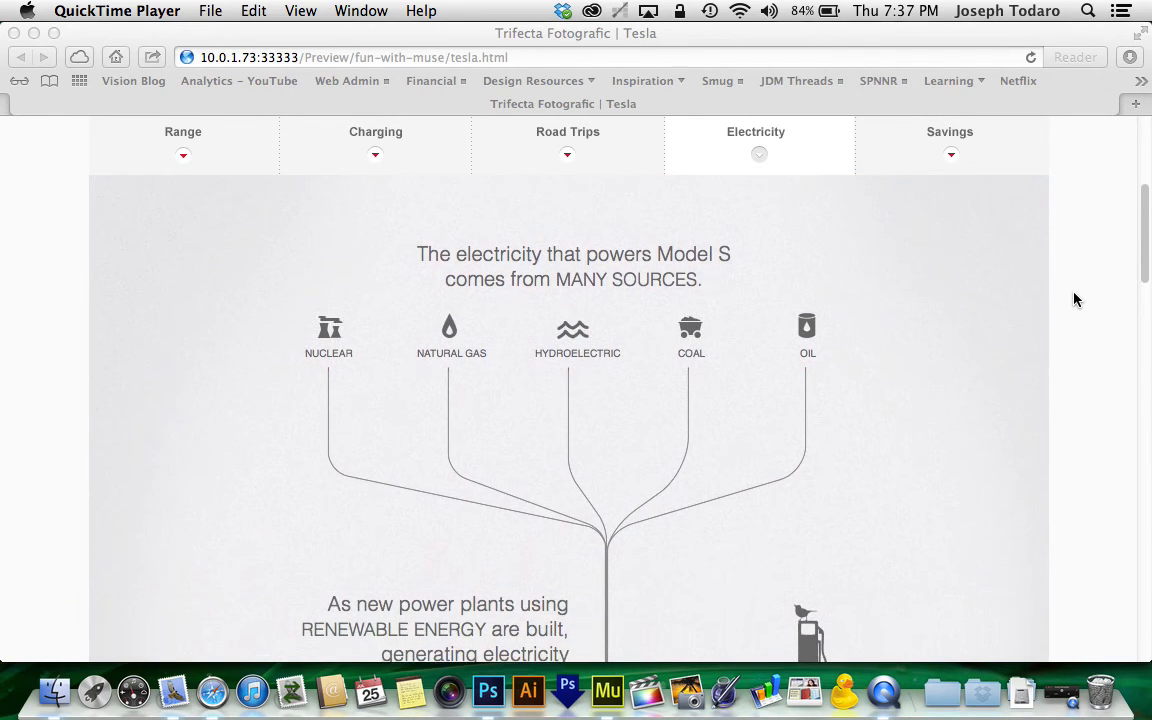
pyautogui.scroll(-3)
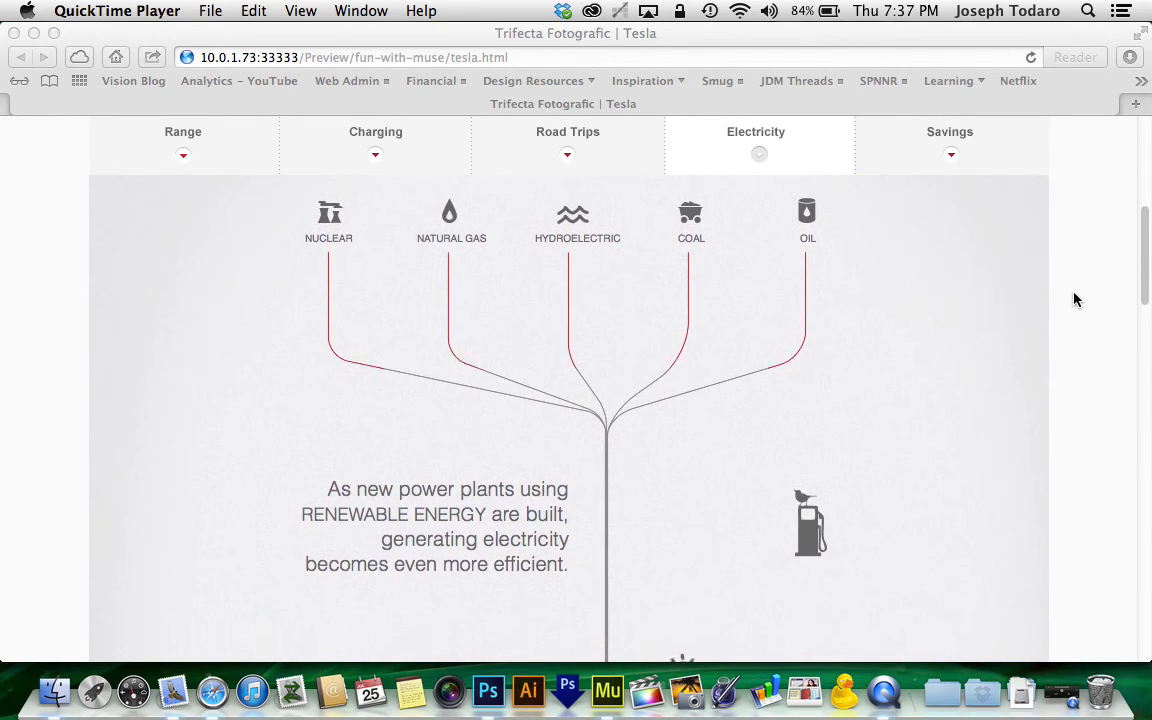
pyautogui.scroll(-3)
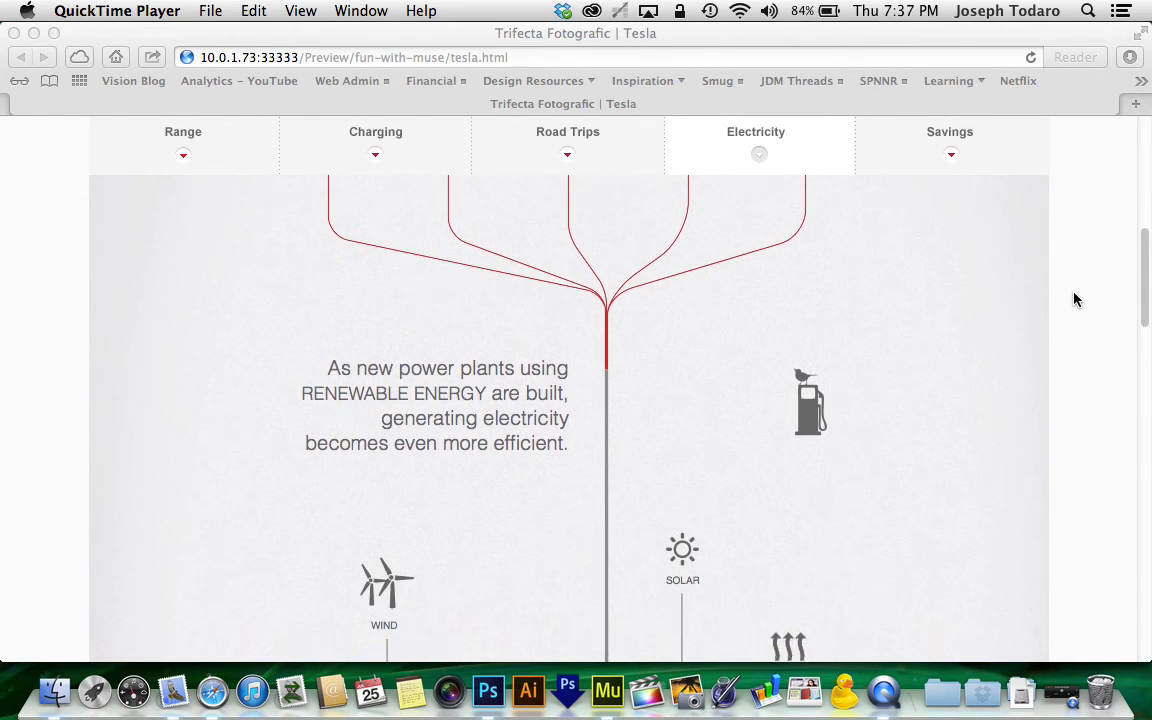
pyautogui.scroll(-3)
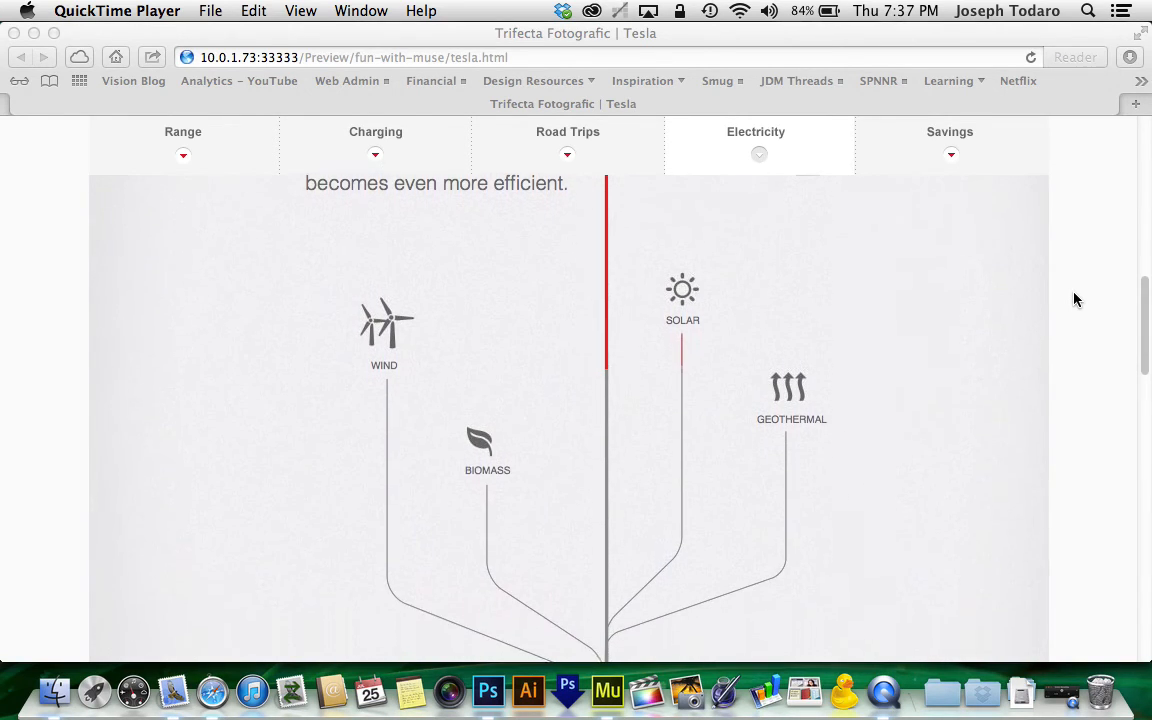
pyautogui.scroll(-3)
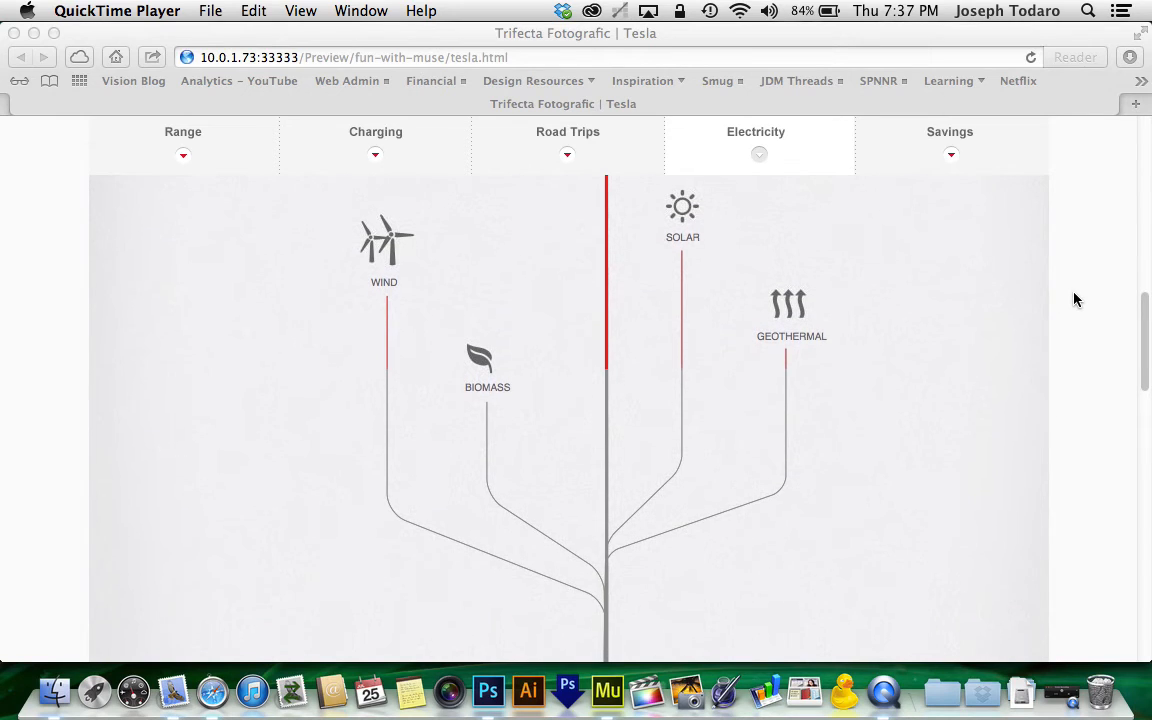
pyautogui.scroll(-3)
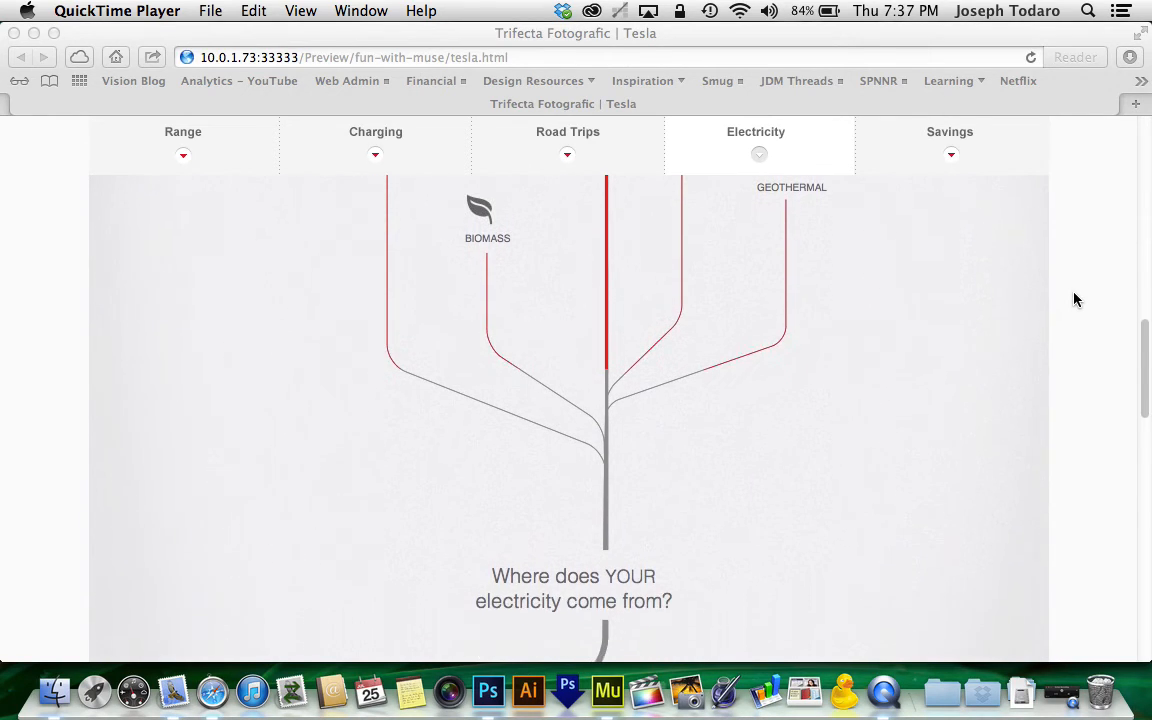
pyautogui.scroll(-3)
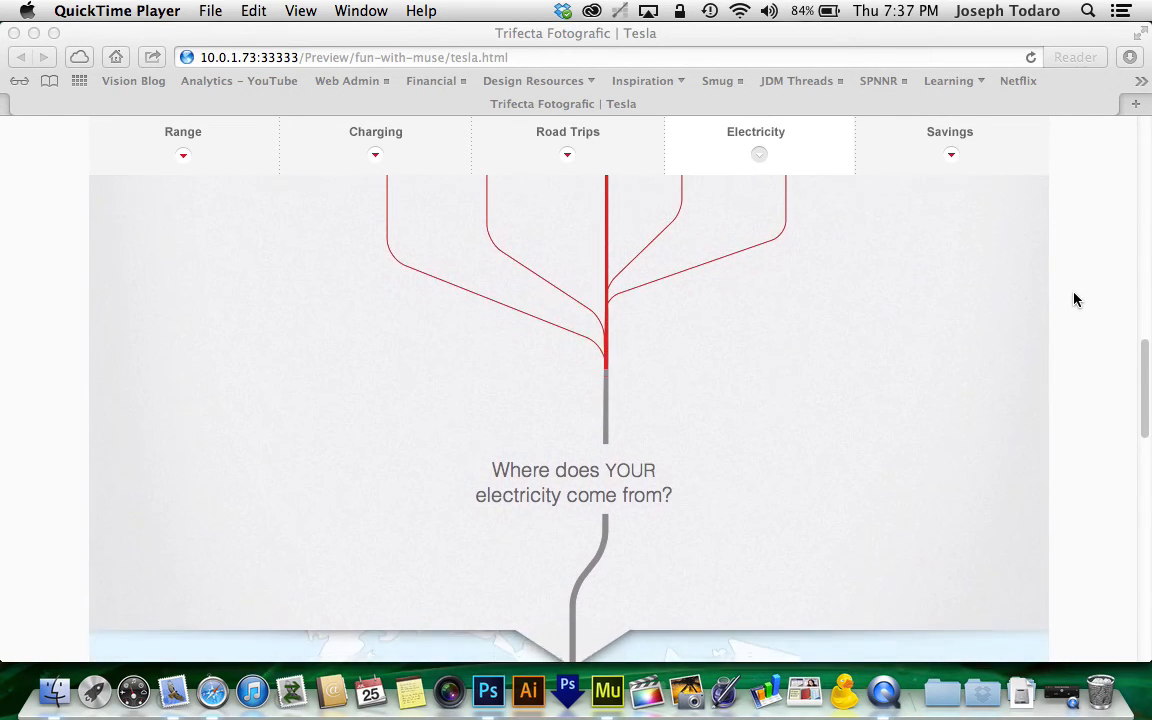
pyautogui.scroll(-3)
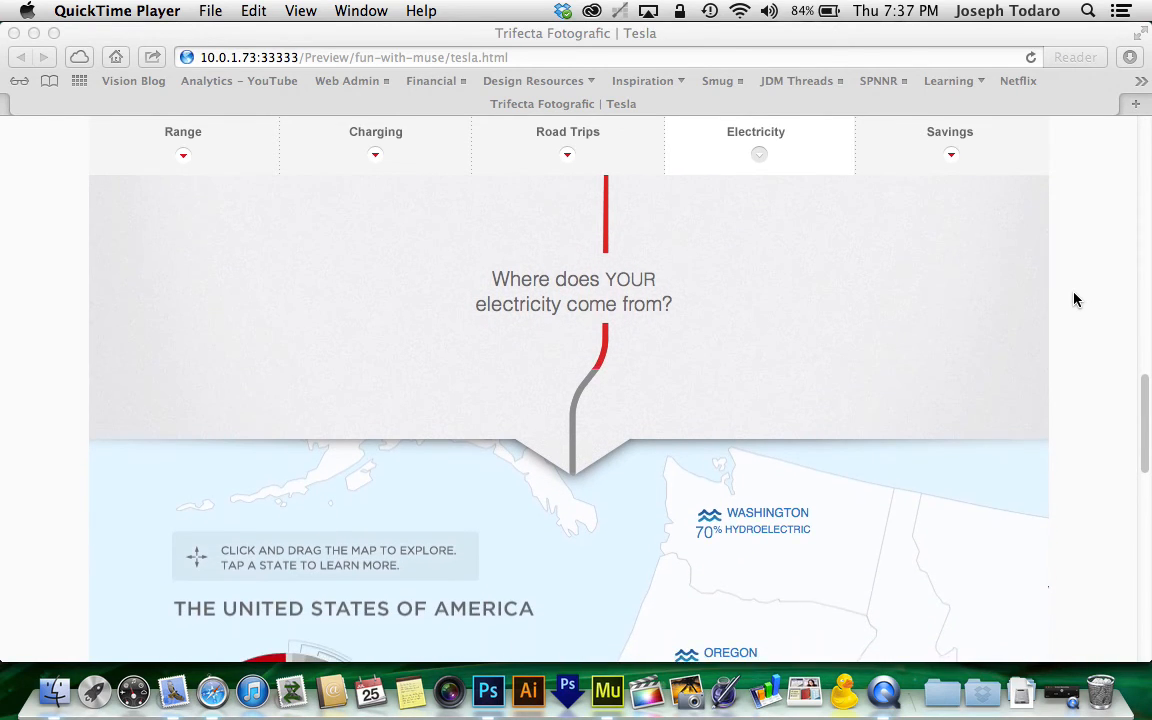
pyautogui.scroll(-3)
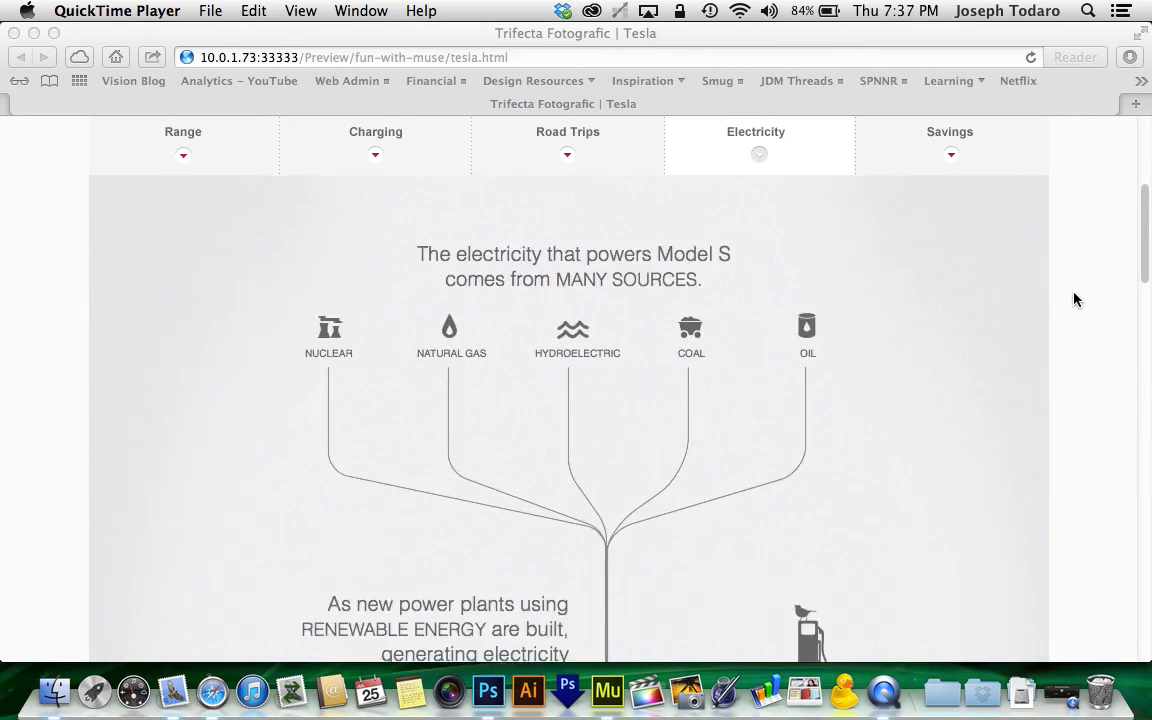
pyautogui.scroll(-3)
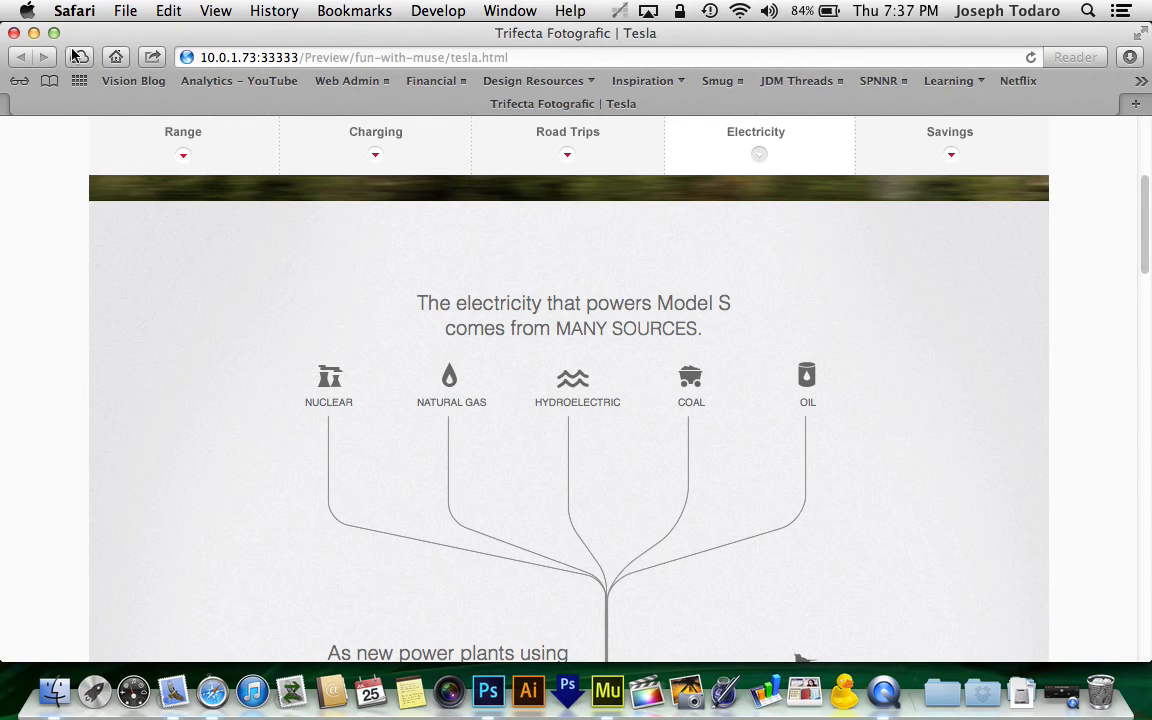
pyautogui.click(608, 690)
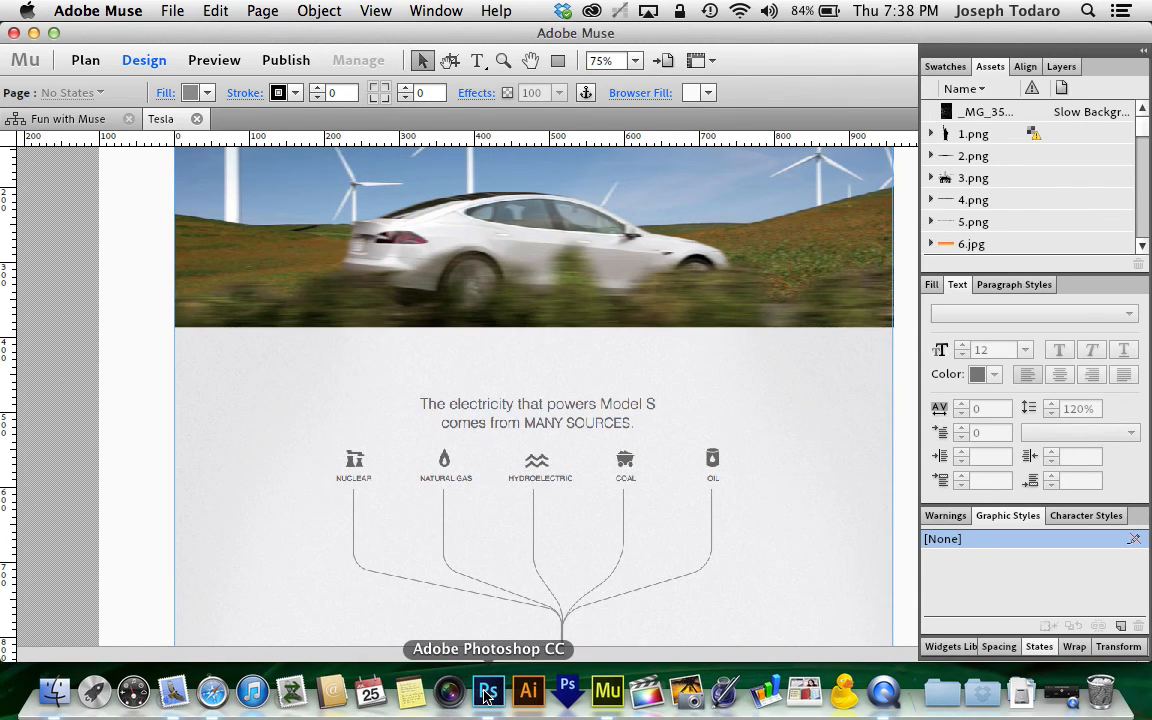
pyautogui.click(488, 690)
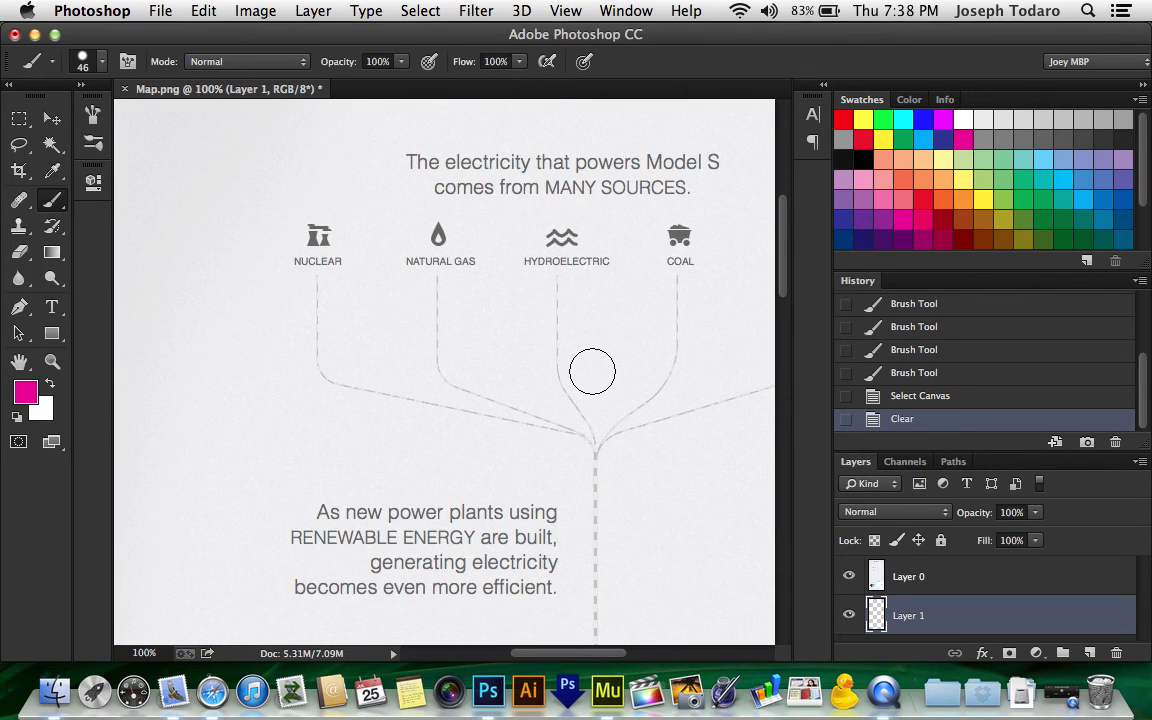
# With Layer 1 active, trace the dashed natural gas line in magenta with the Brush Tool
pyautogui.scroll(-3)
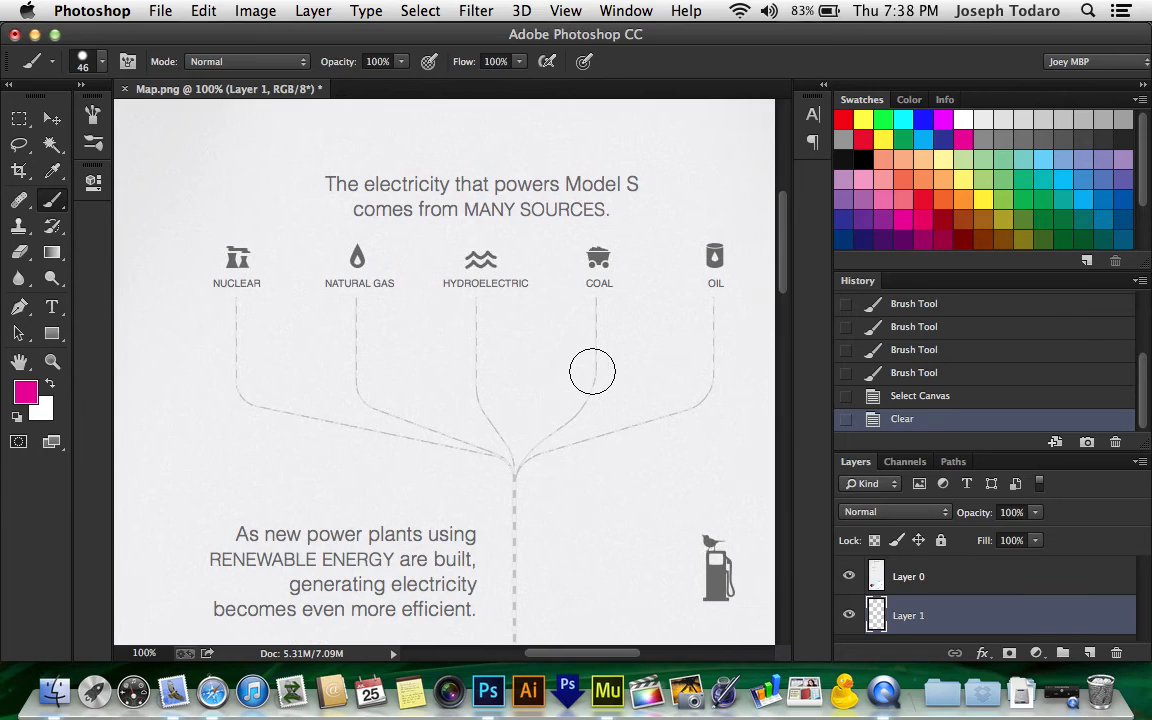
pyautogui.click(908, 576)
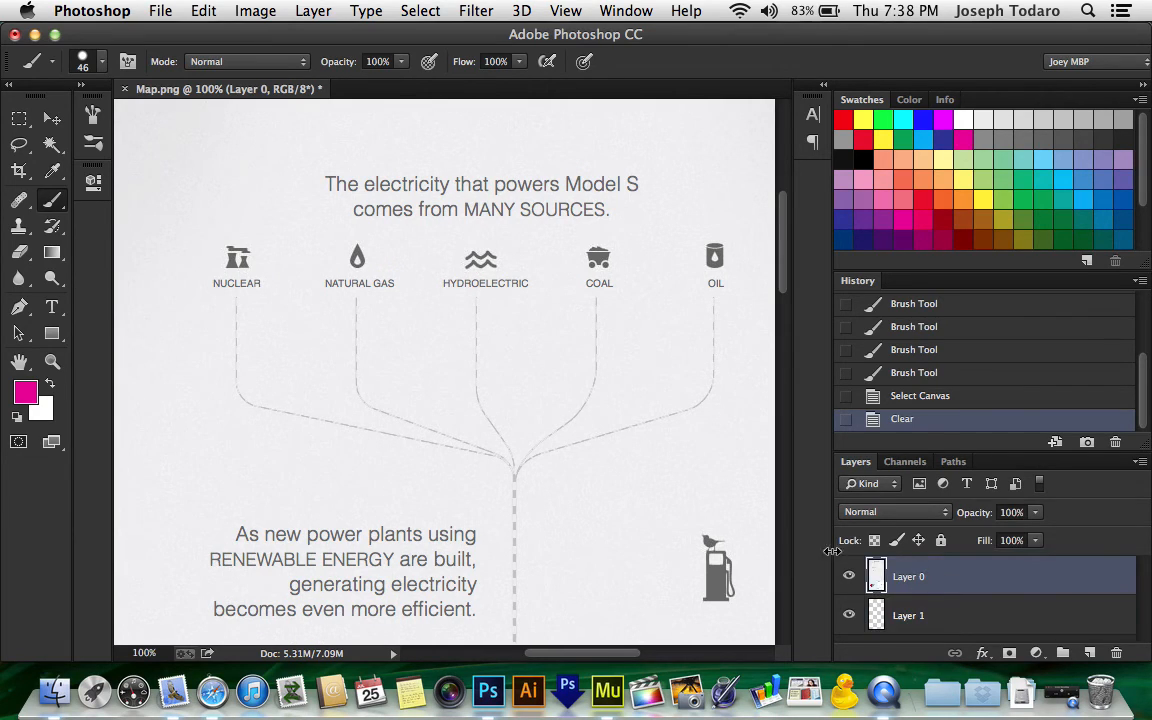
pyautogui.moveTo(524, 380)
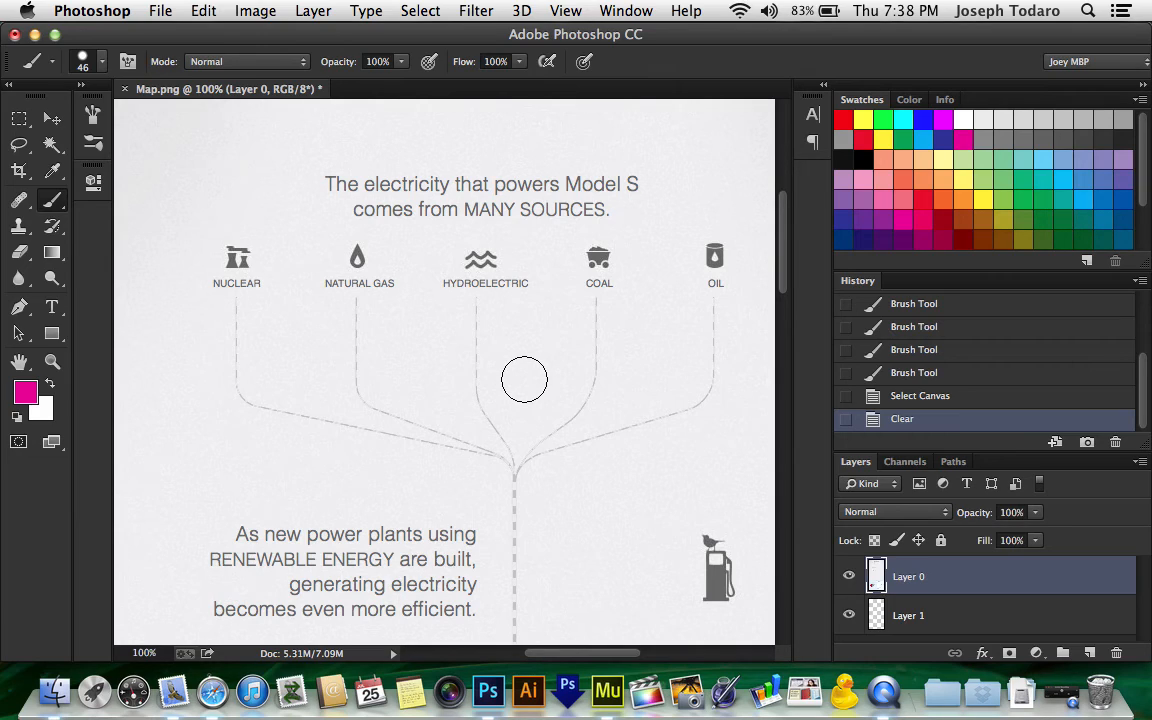
pyautogui.click(908, 616)
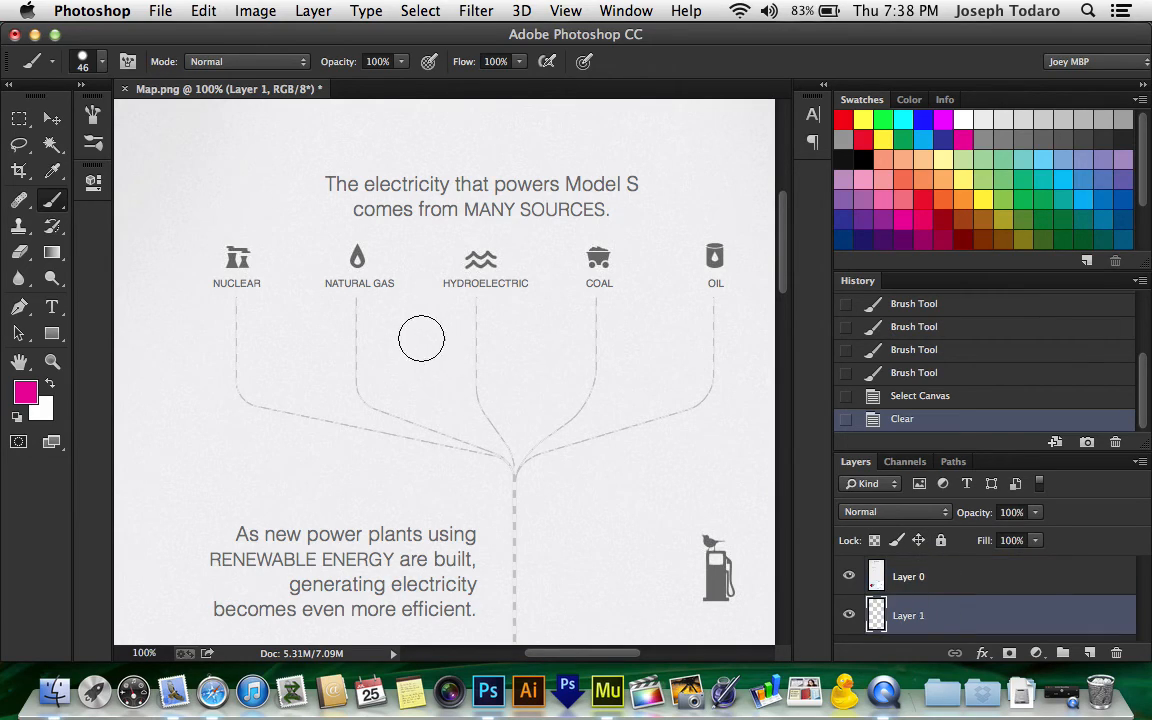
pyautogui.moveTo(356, 300); pyautogui.dragTo(356, 428)
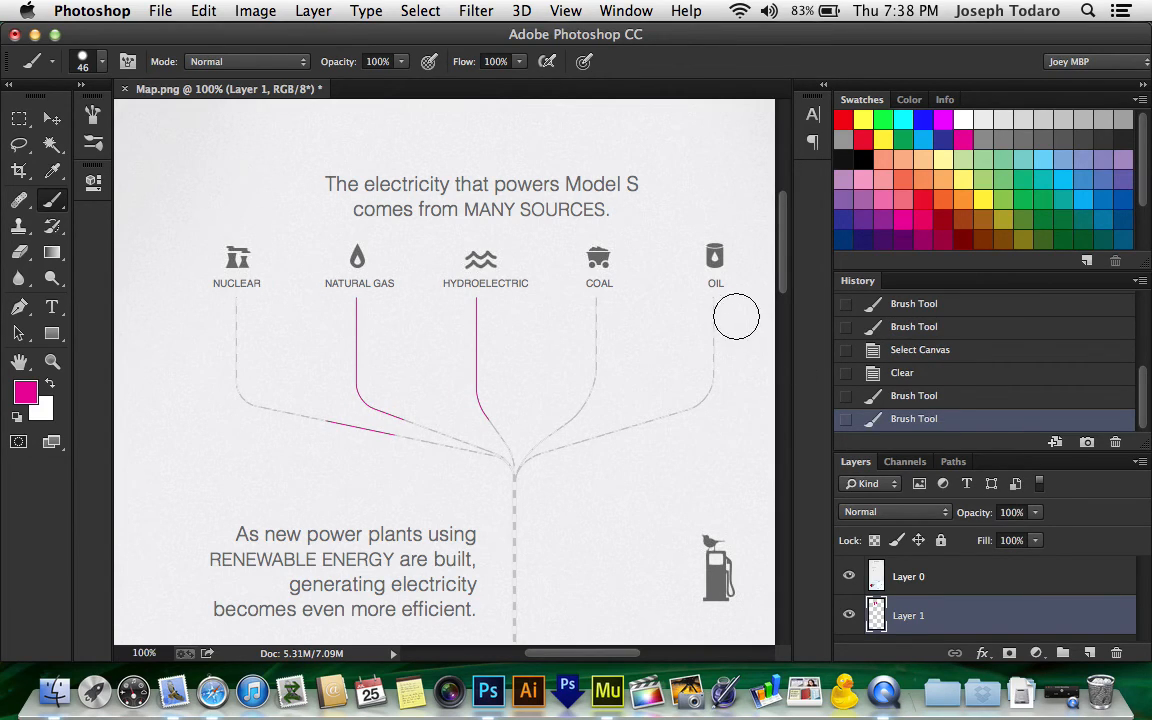
# Trace the dashed coal line in magenta, then return to the Muse Tesla page
pyautogui.scroll(-3)
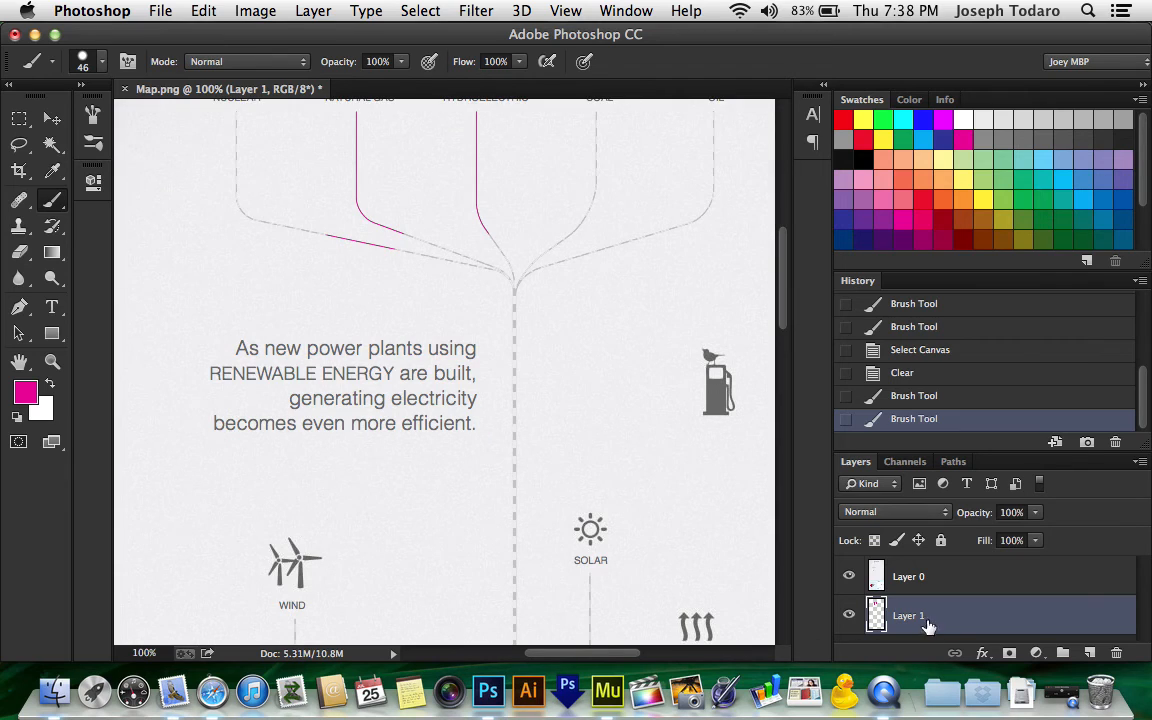
pyautogui.click(848, 576)
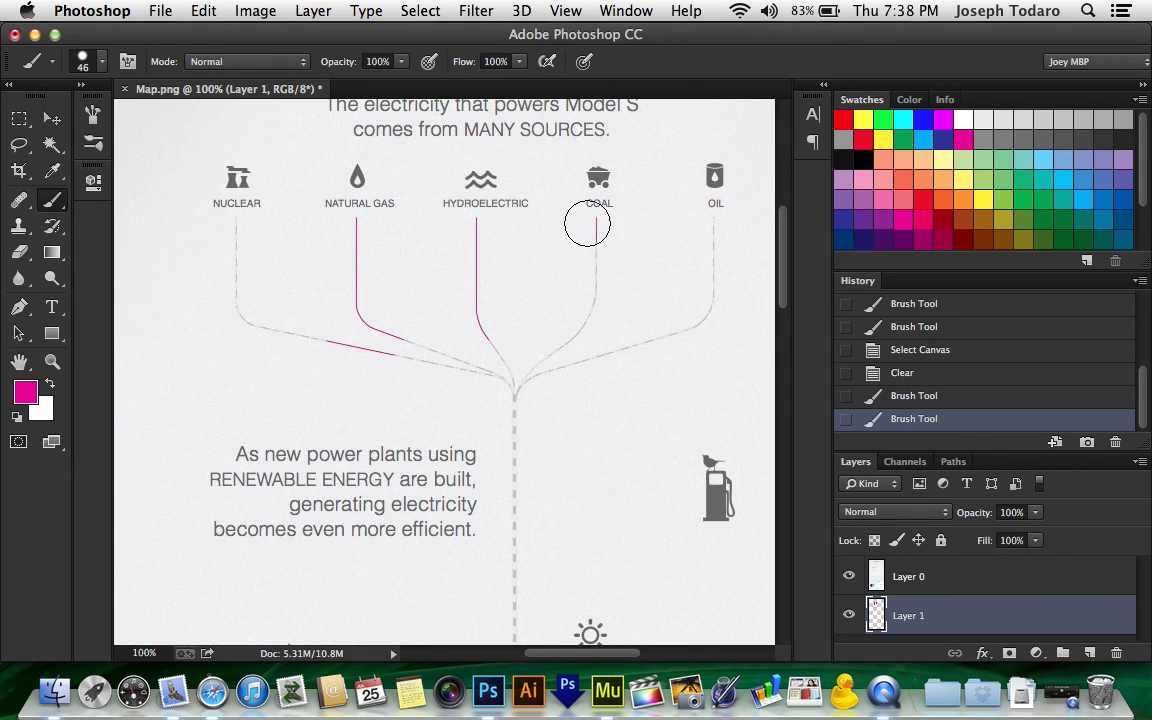
pyautogui.moveTo(588, 222); pyautogui.dragTo(480, 184)
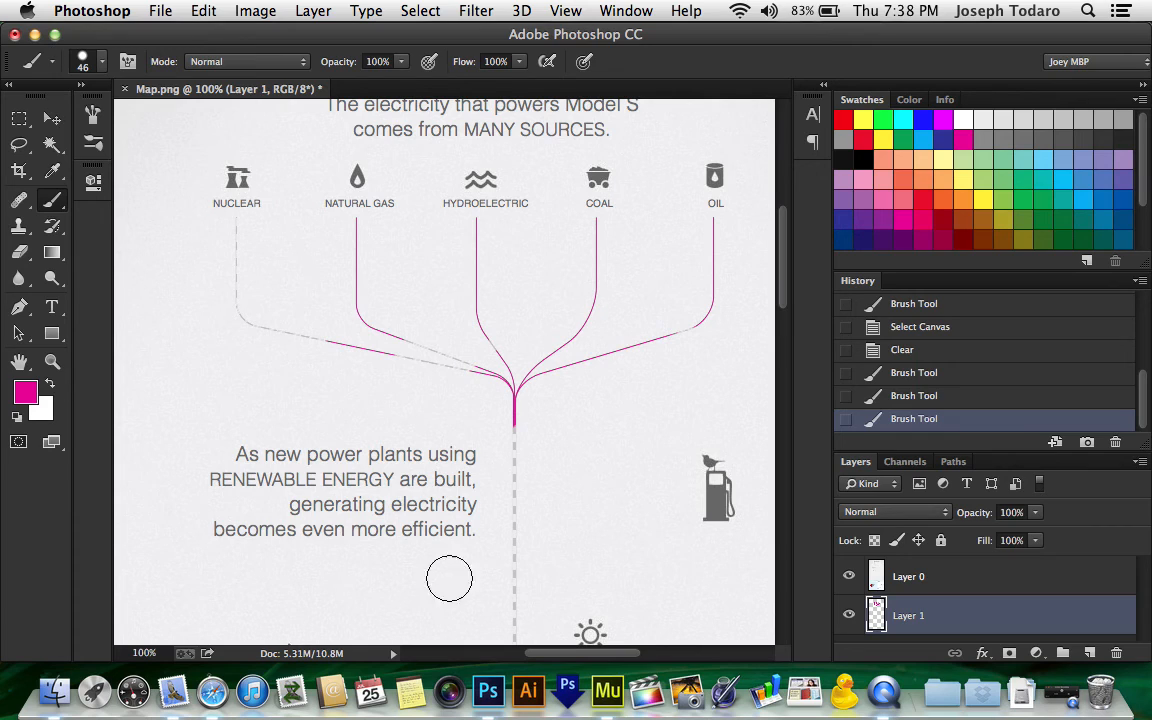
pyautogui.click(608, 690)
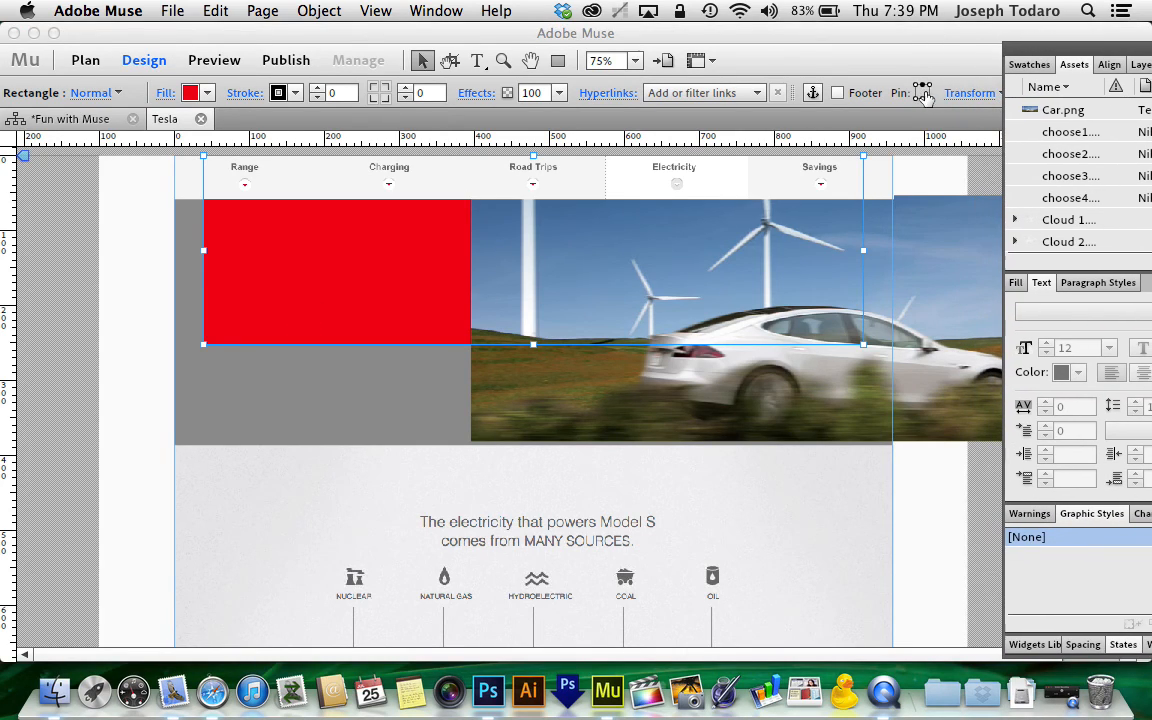
pyautogui.moveTo(950, 80)
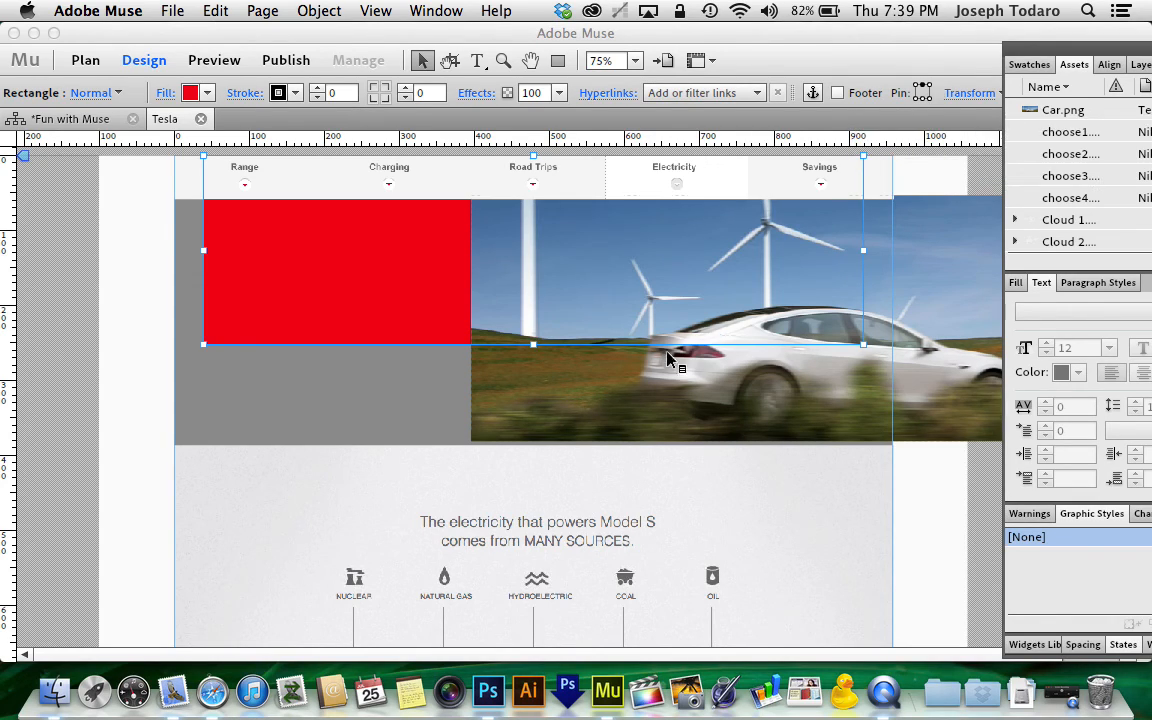
pyautogui.moveTo(668, 362)
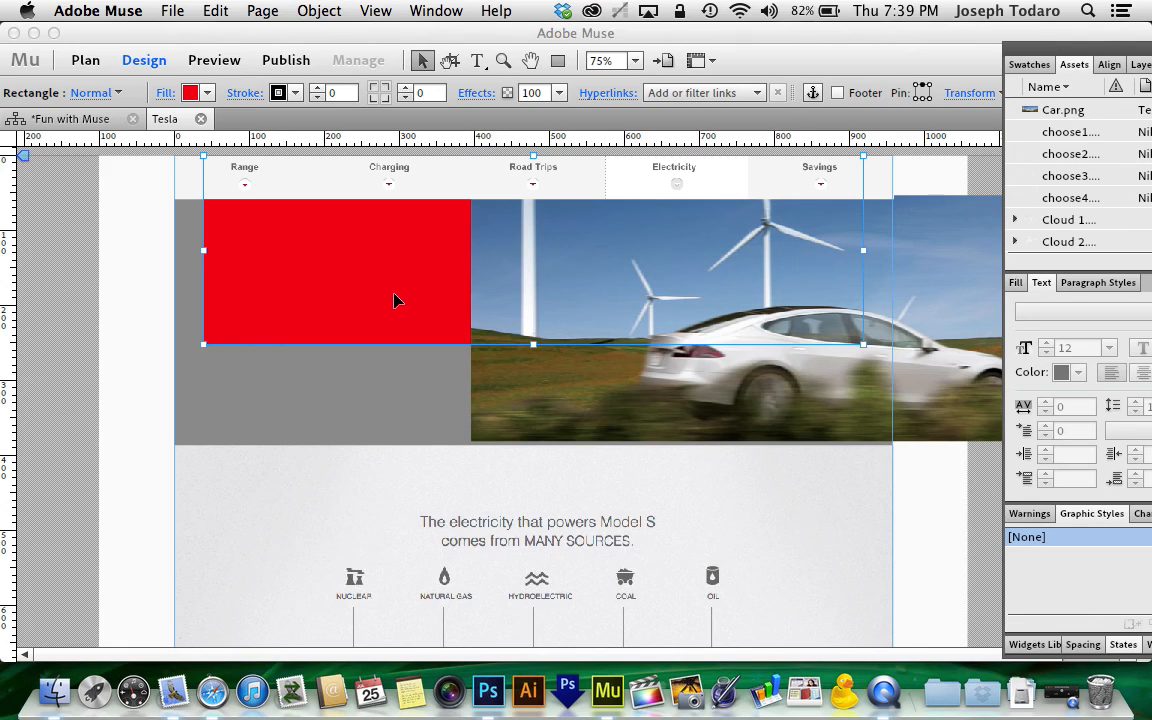
pyautogui.moveTo(528, 168)
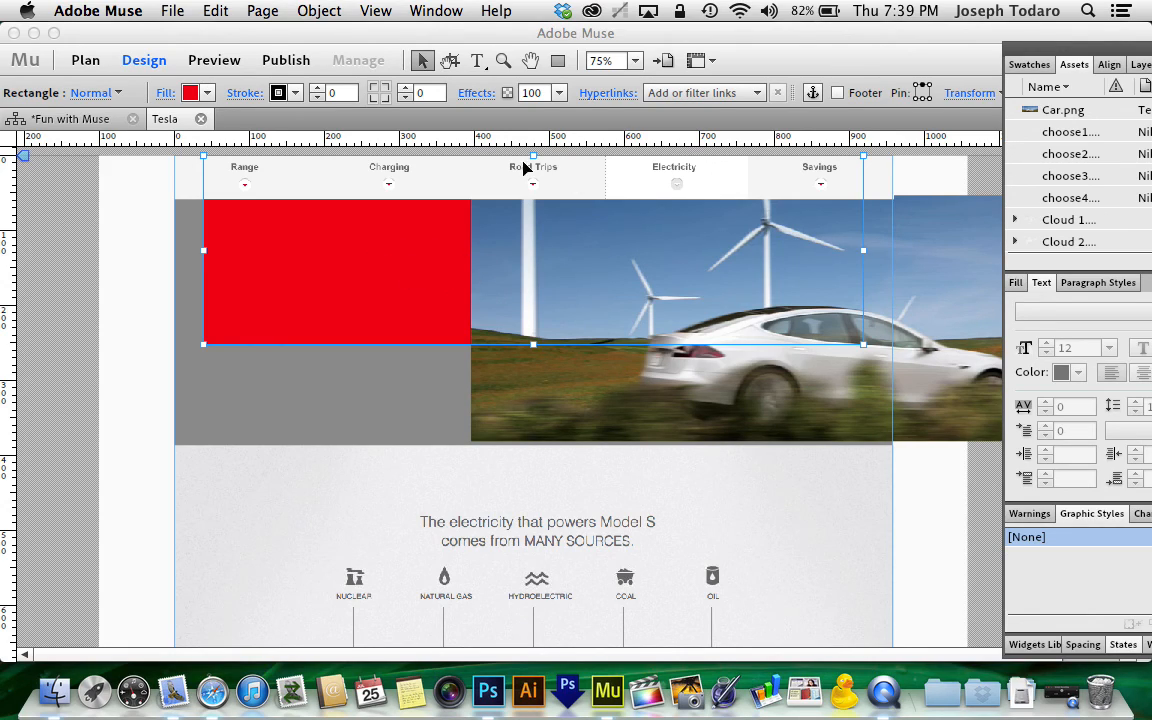
pyautogui.moveTo(420, 242)
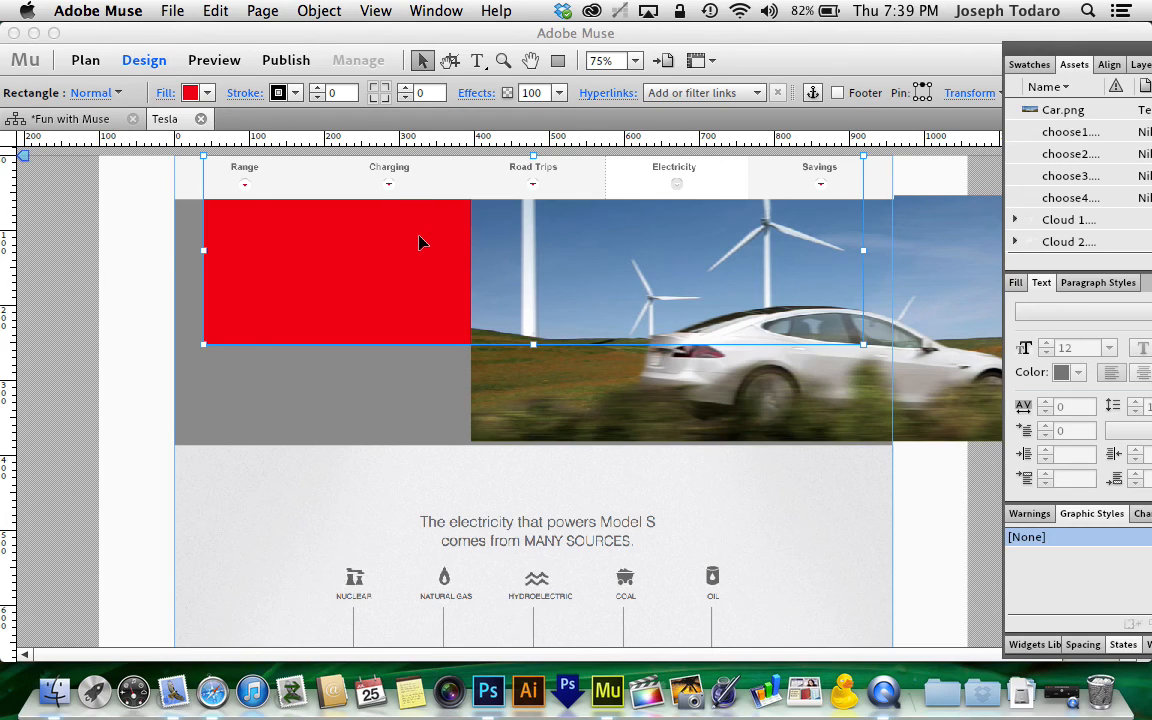
pyautogui.moveTo(576, 396)
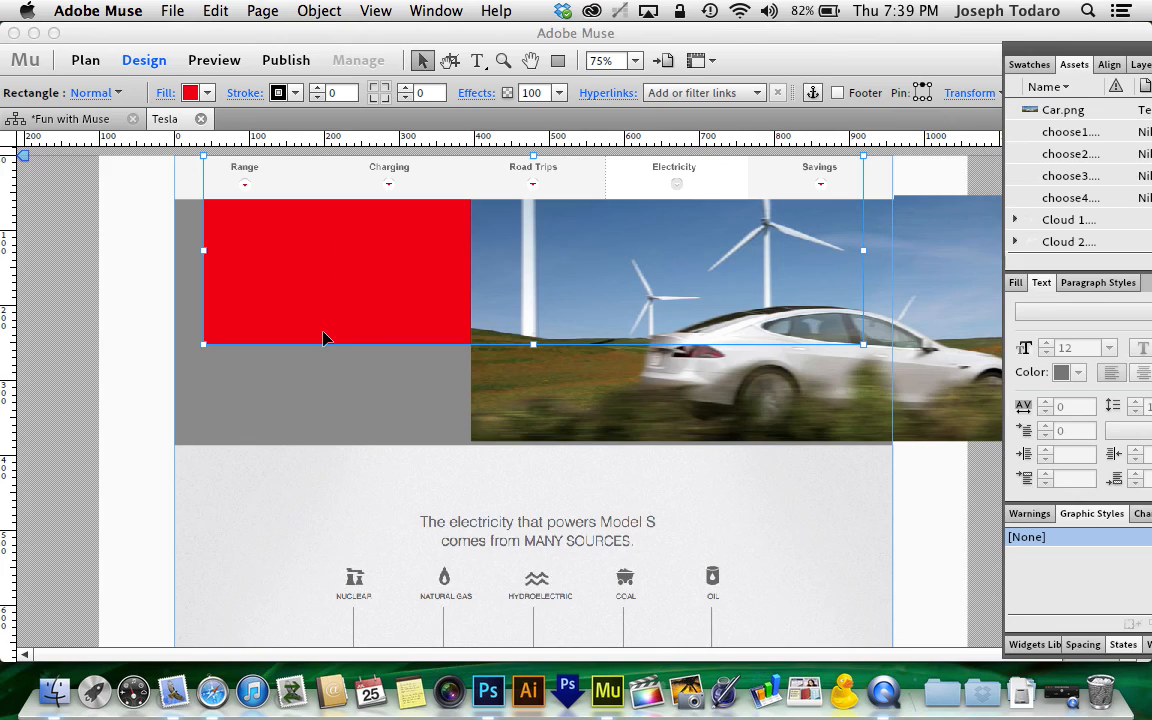
pyautogui.moveTo(370, 344)
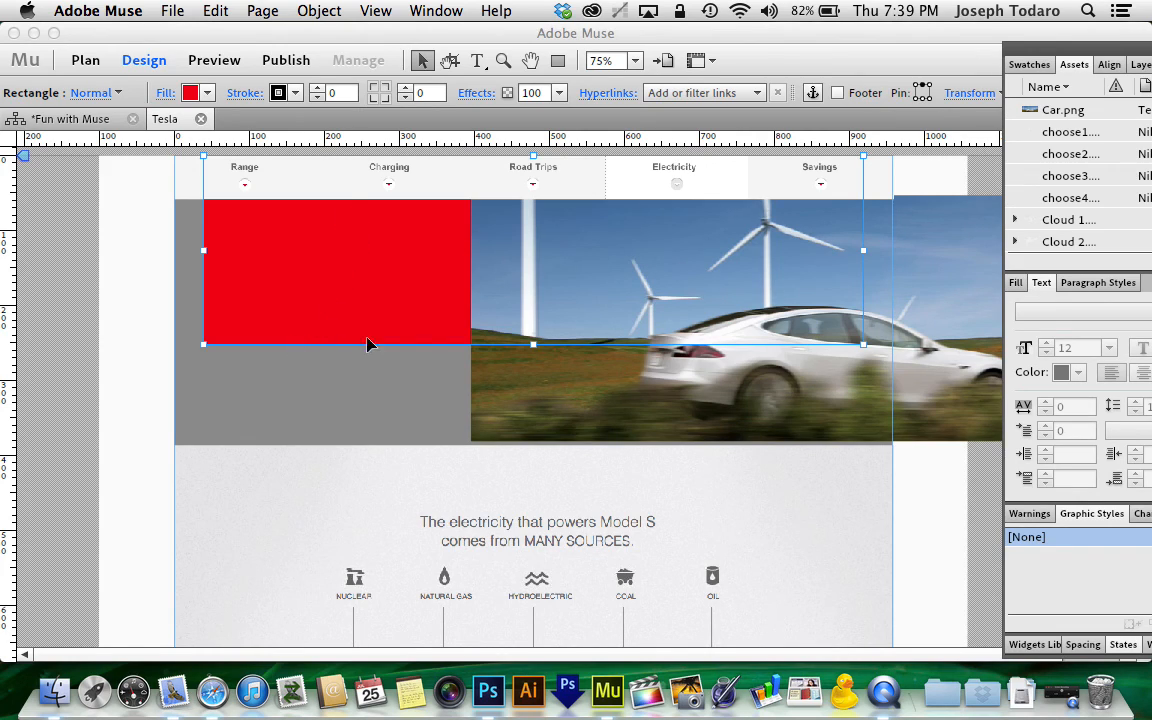
pyautogui.moveTo(396, 348)
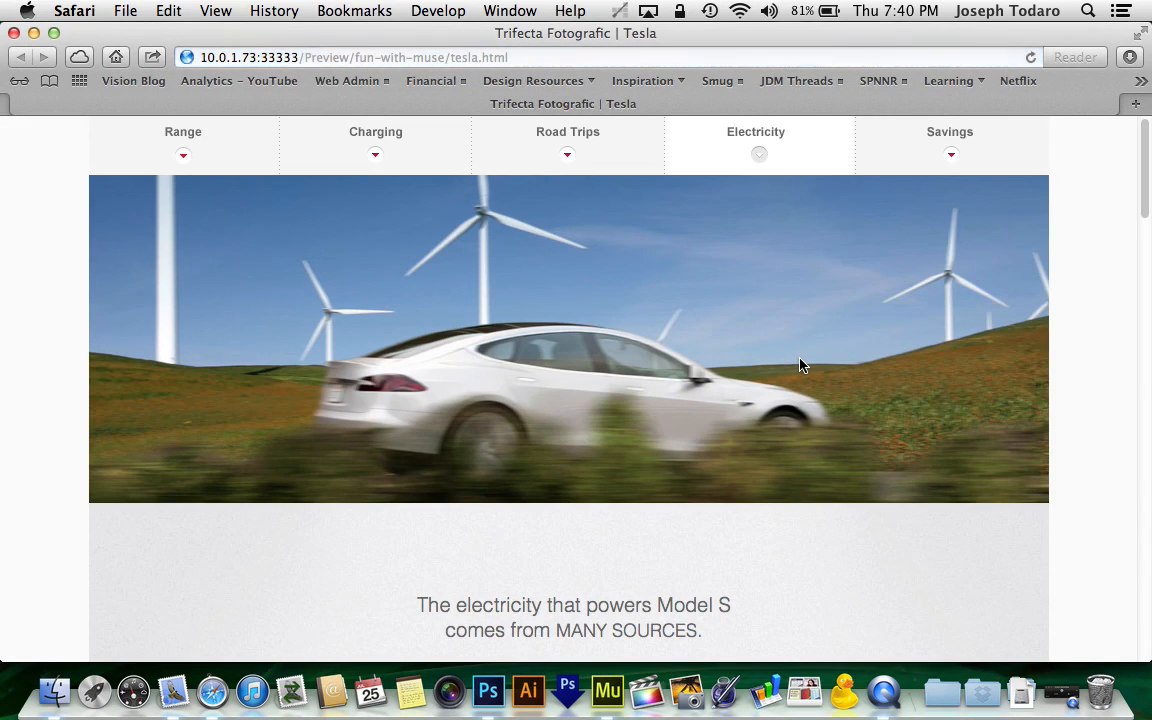
pyautogui.moveTo(962, 364)
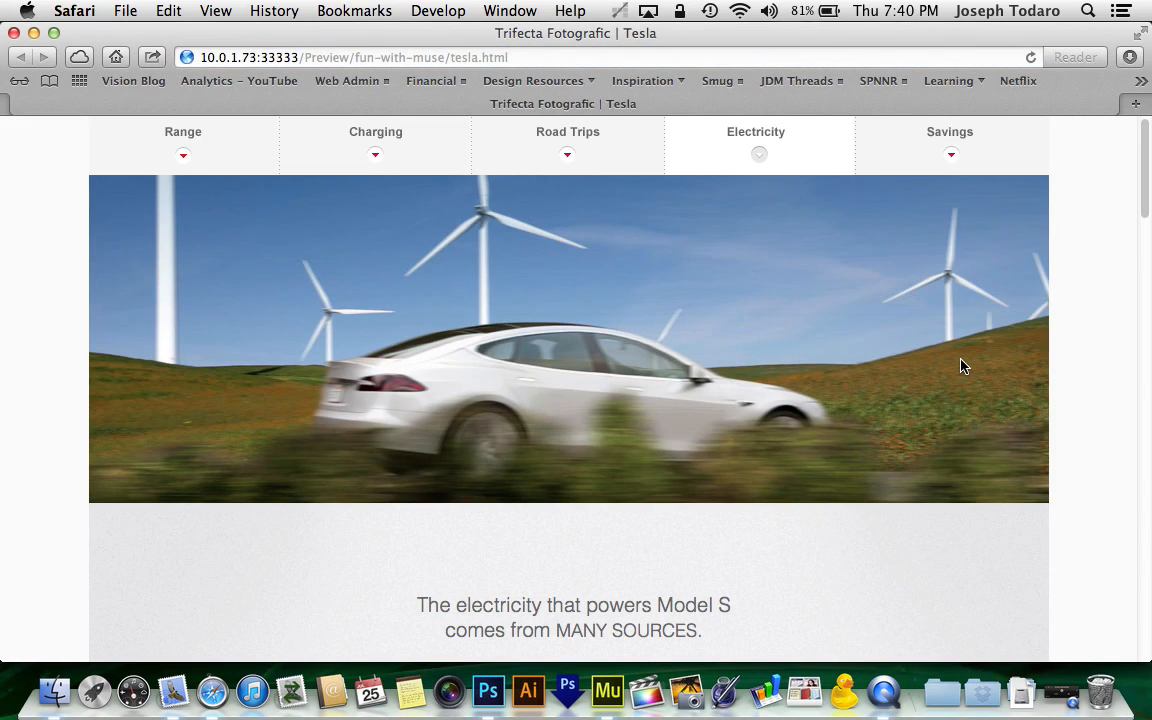
pyautogui.moveTo(968, 424)
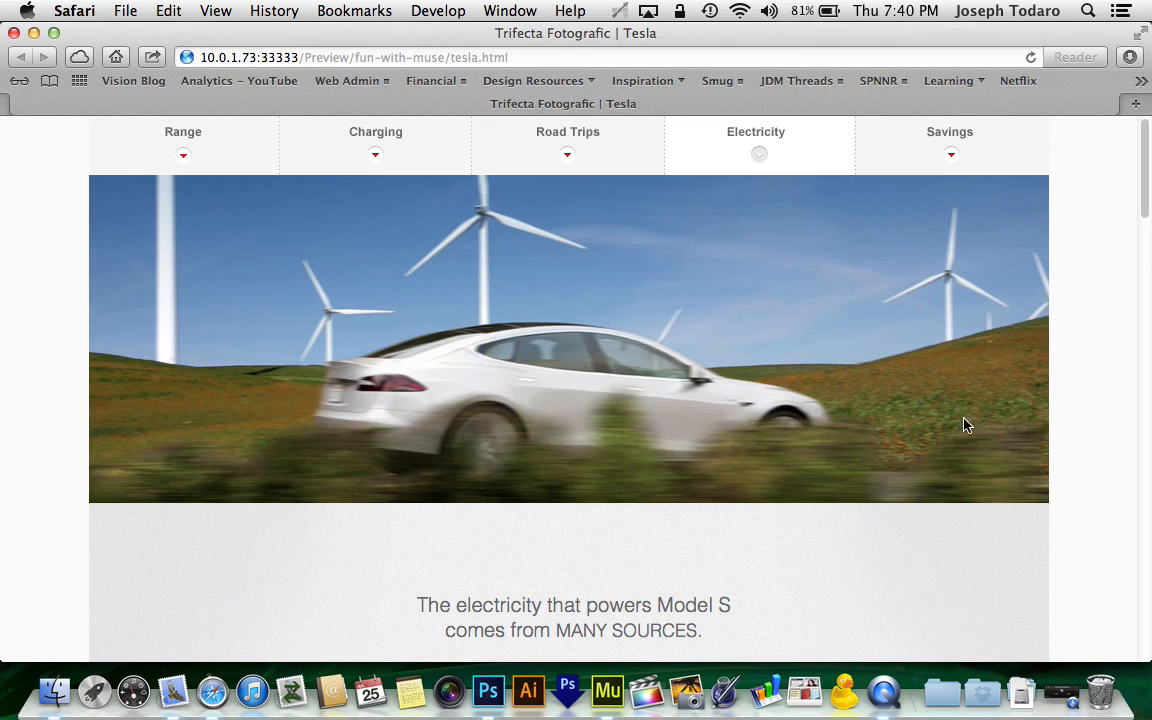
pyautogui.scroll(-3)
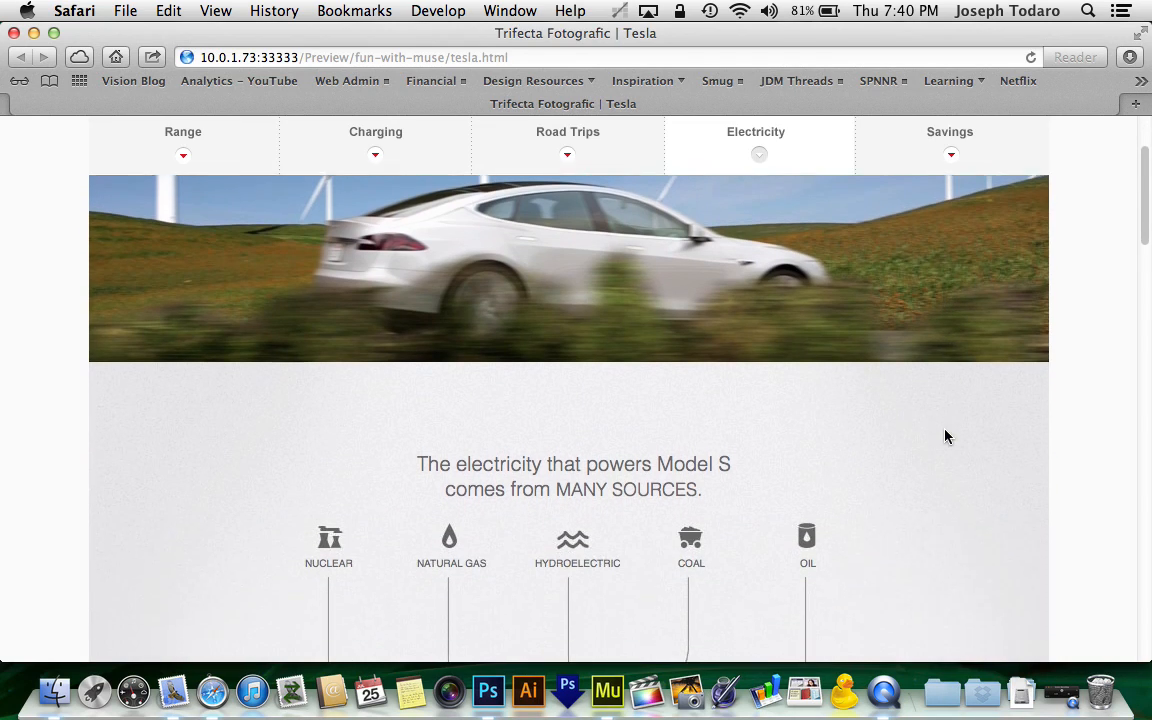
pyautogui.scroll(-3)
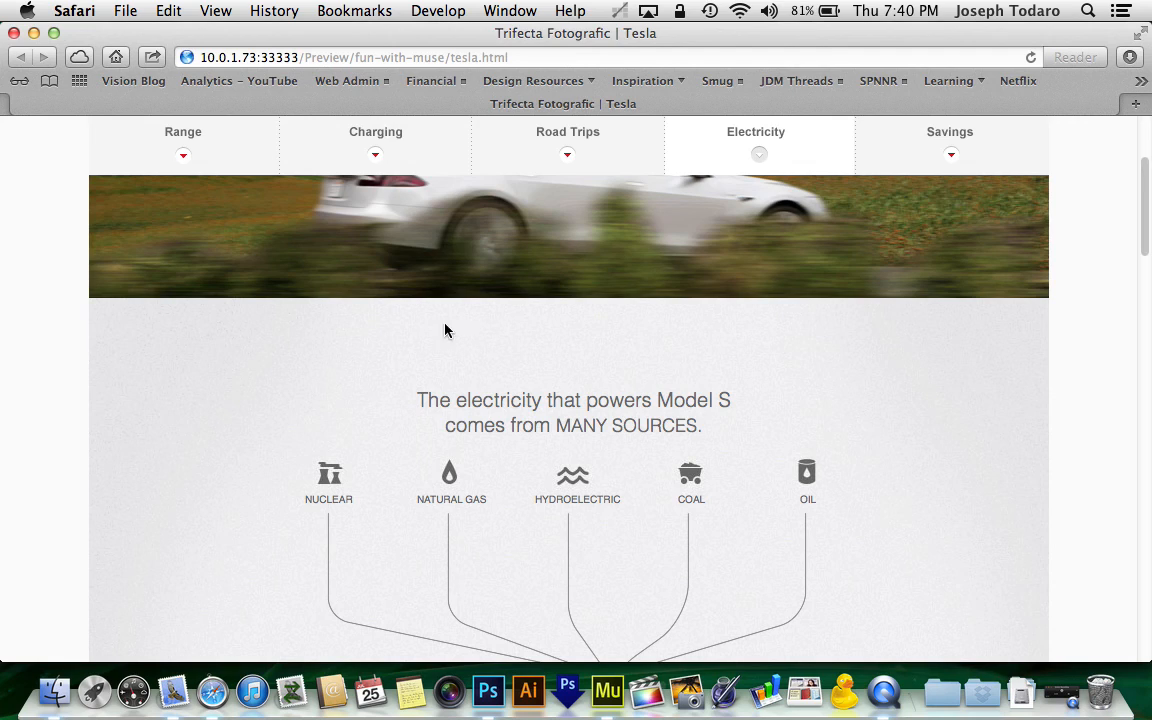
pyautogui.moveTo(864, 344)
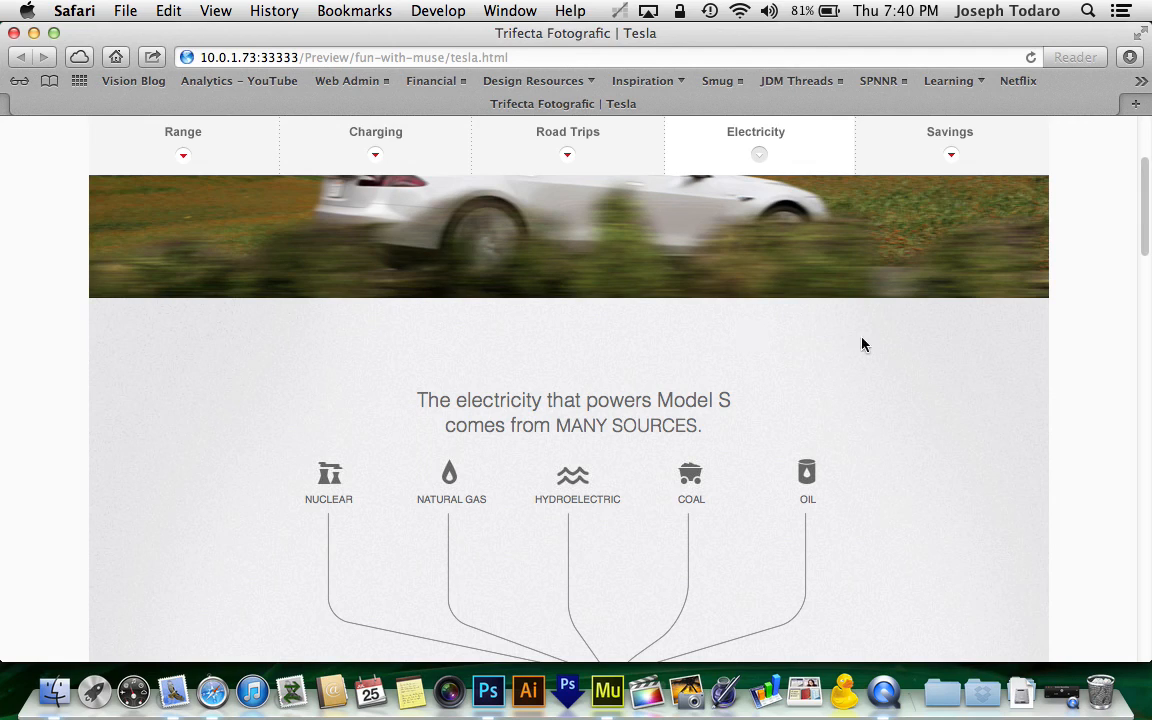
pyautogui.scroll(-3)
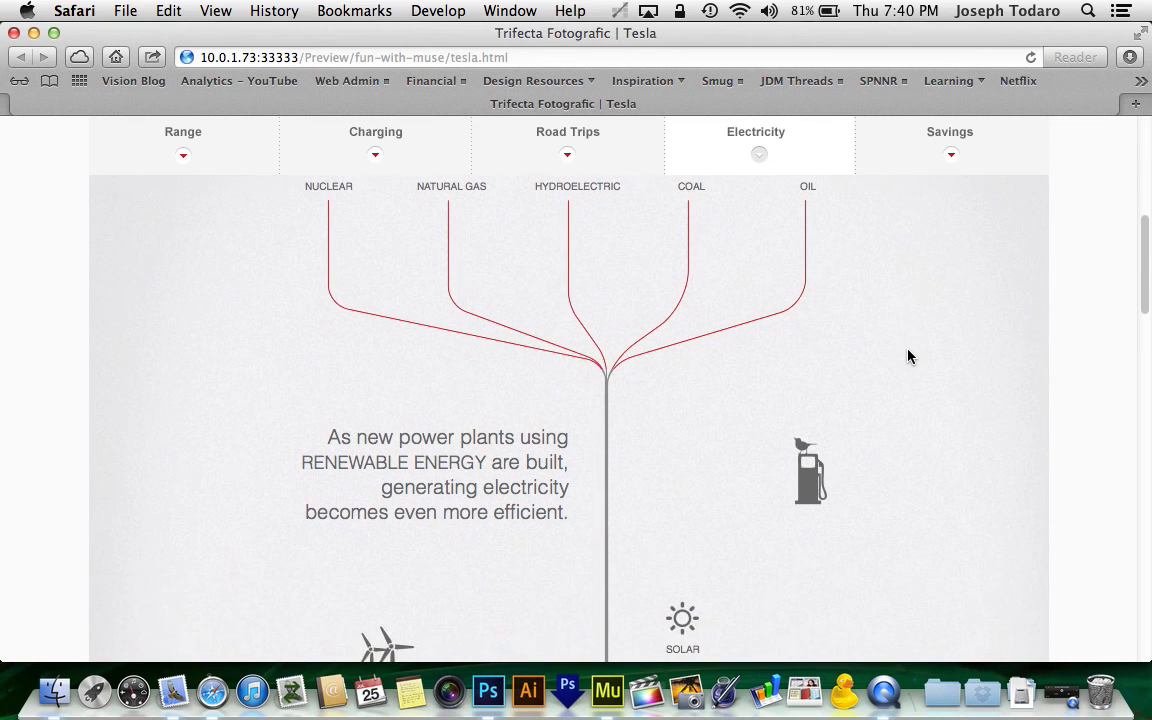
pyautogui.scroll(-3)
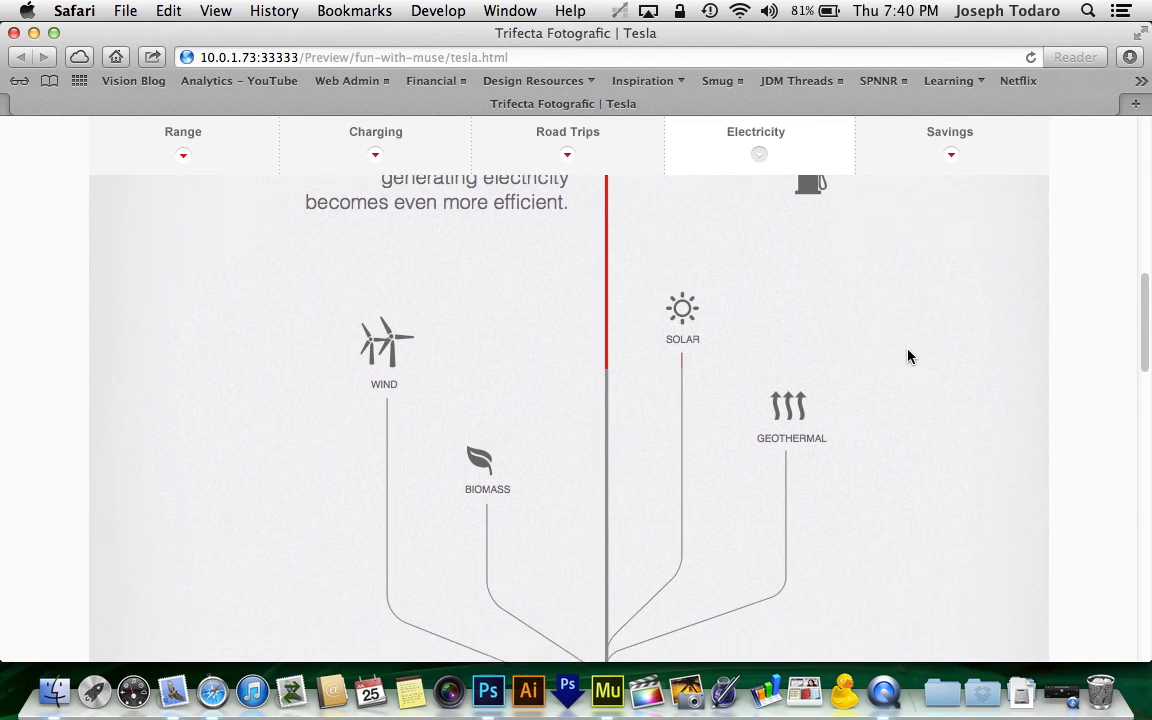
pyautogui.scroll(-3)
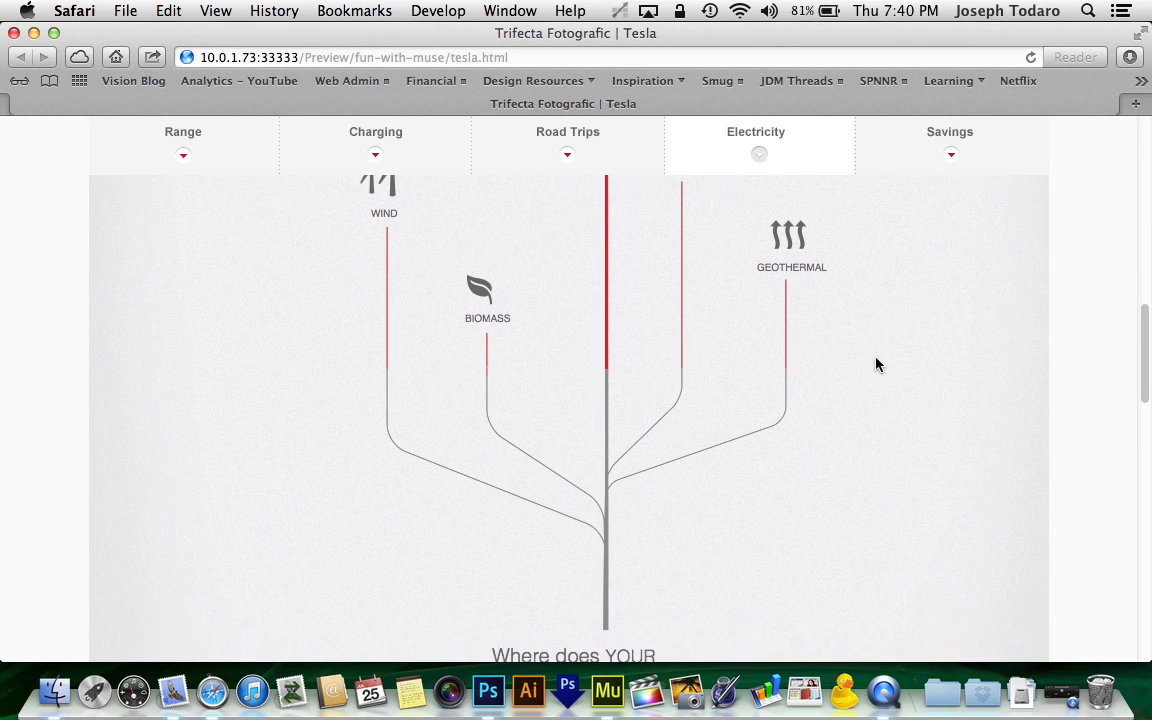
pyautogui.scroll(-3)
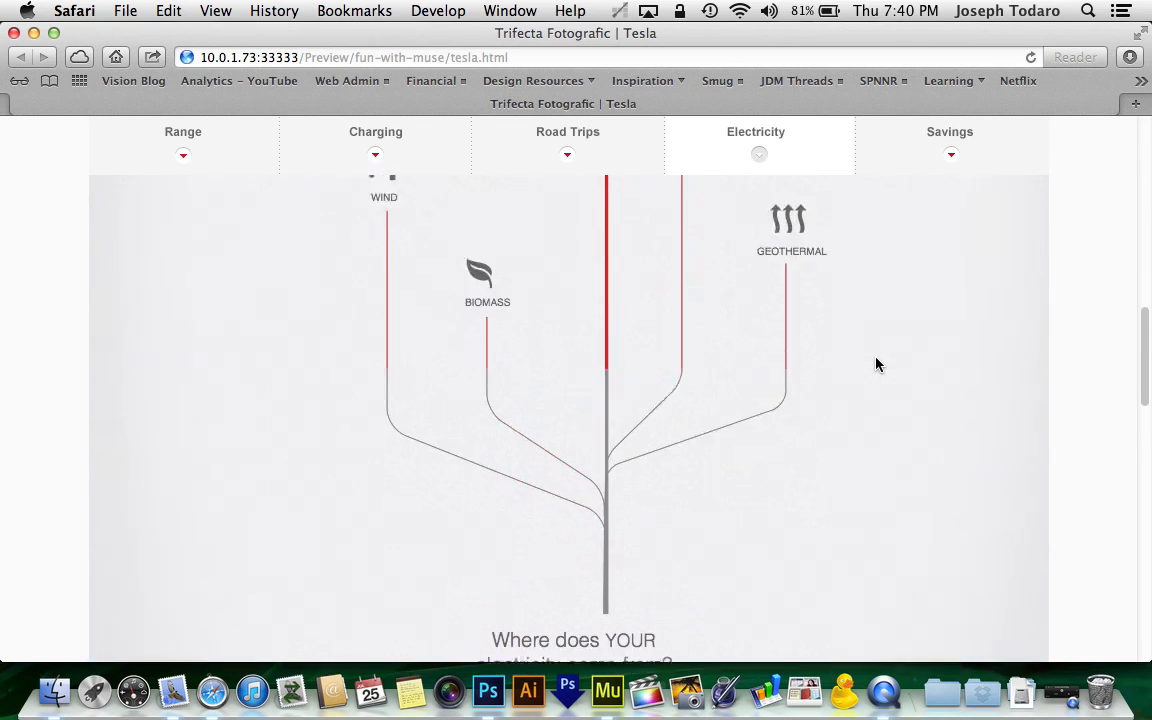
pyautogui.scroll(-3)
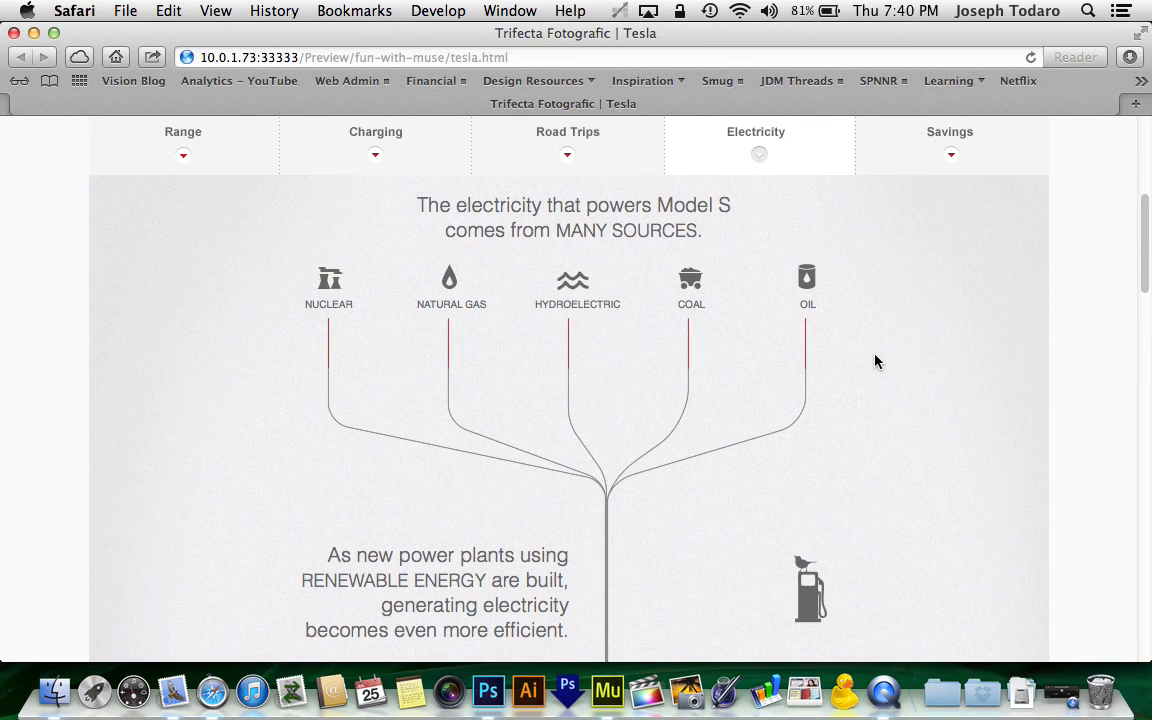
pyautogui.scroll(-3)
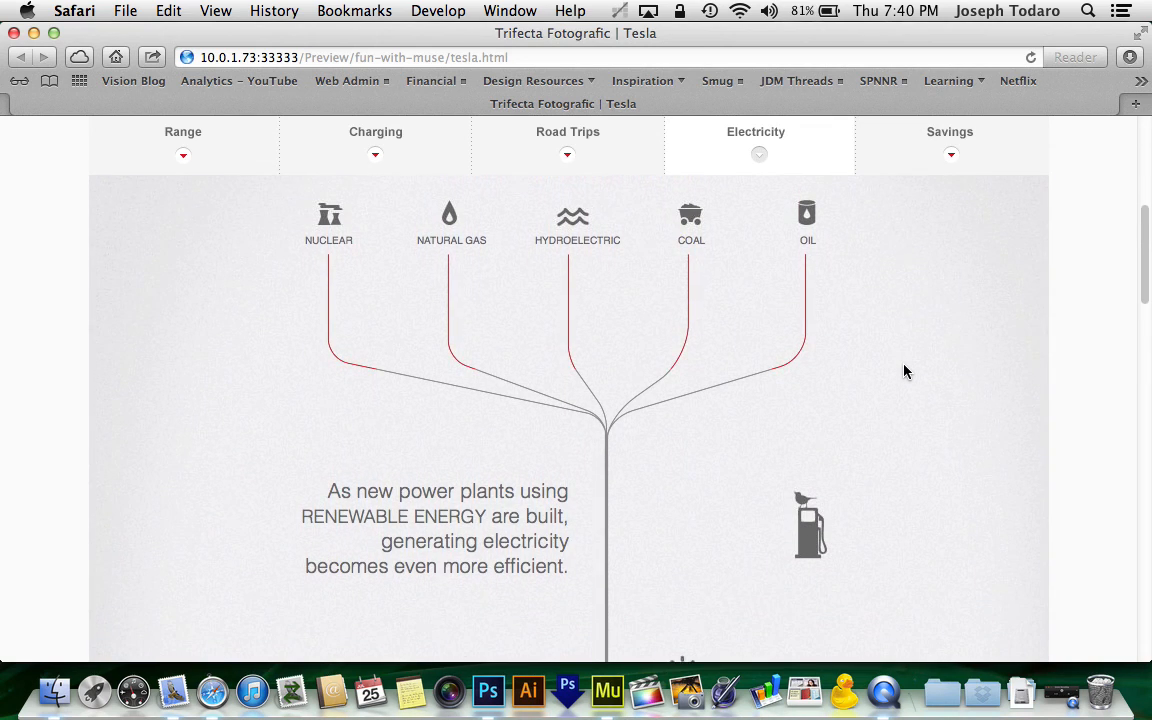
pyautogui.scroll(-3)
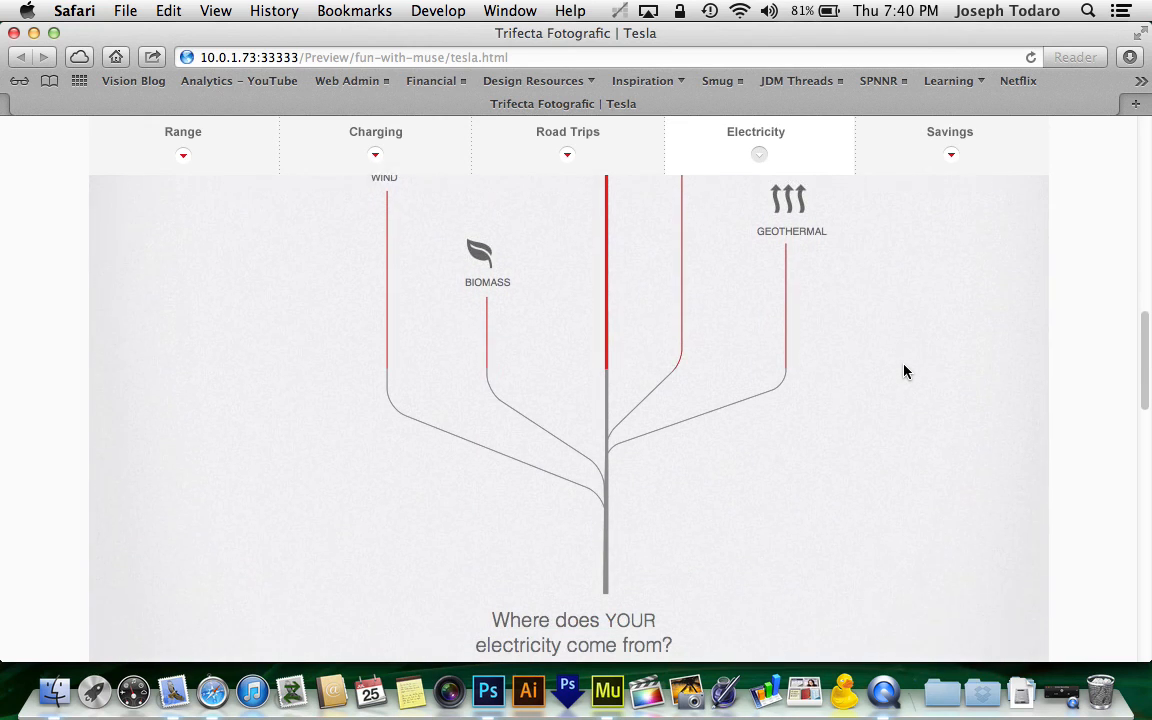
pyautogui.scroll(-3)
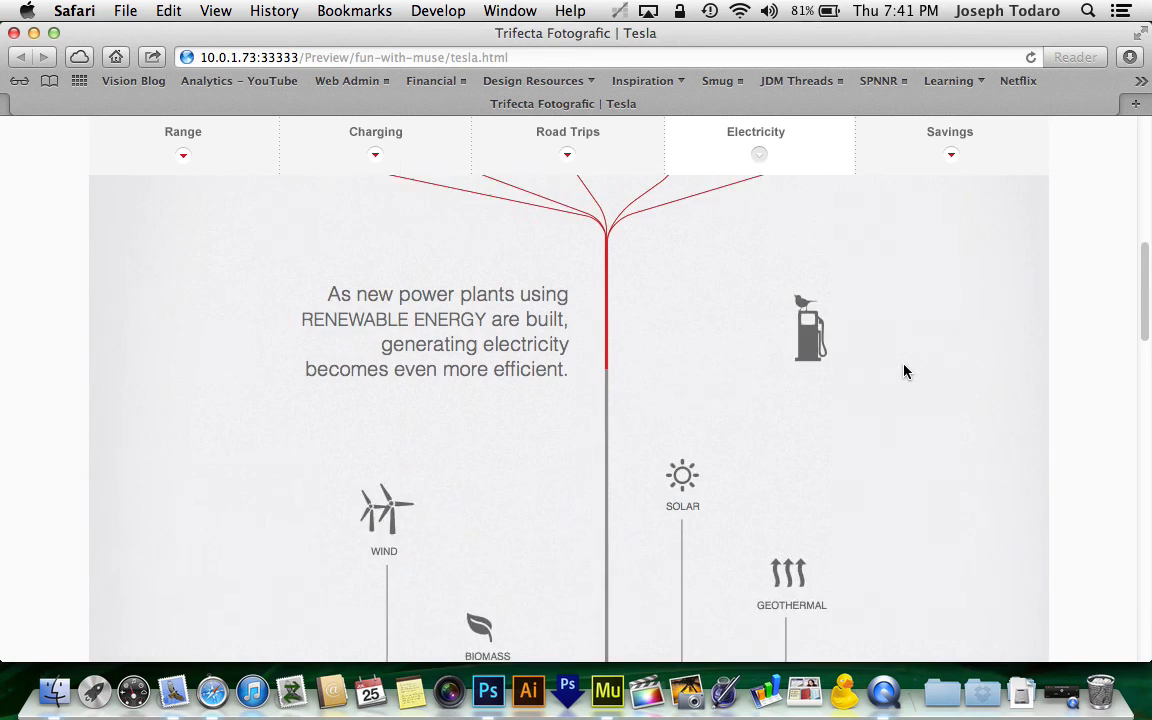
pyautogui.scroll(3)
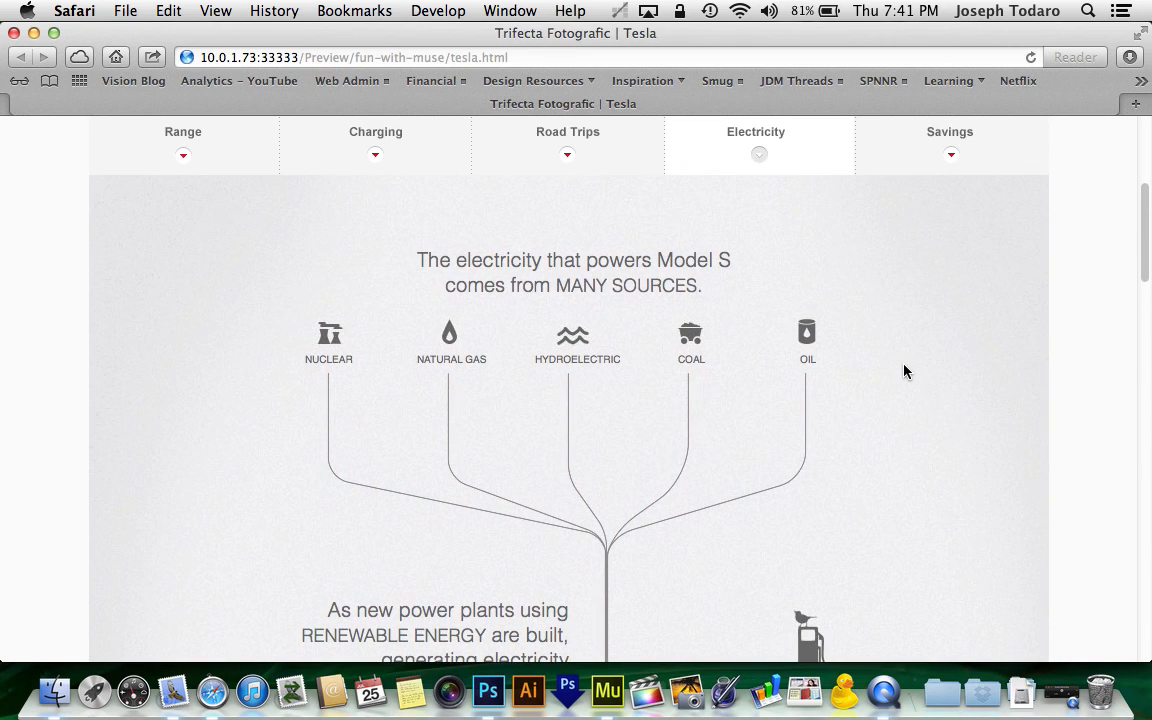
pyautogui.scroll(-3)
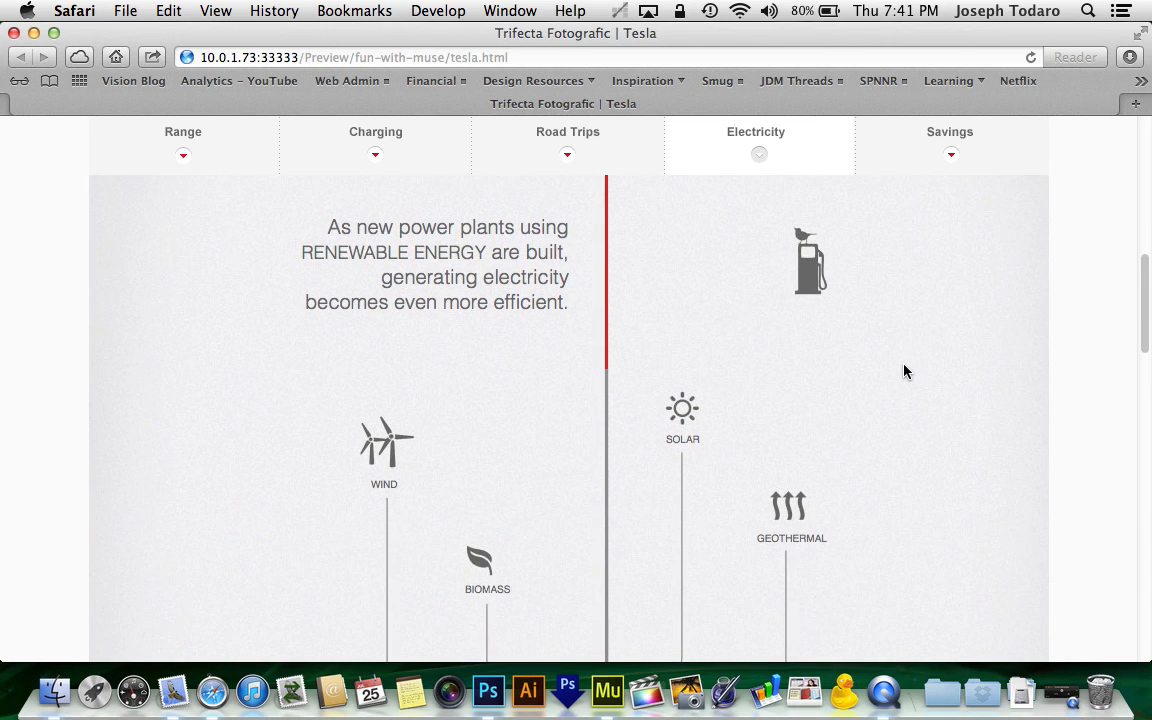
pyautogui.scroll(-3)
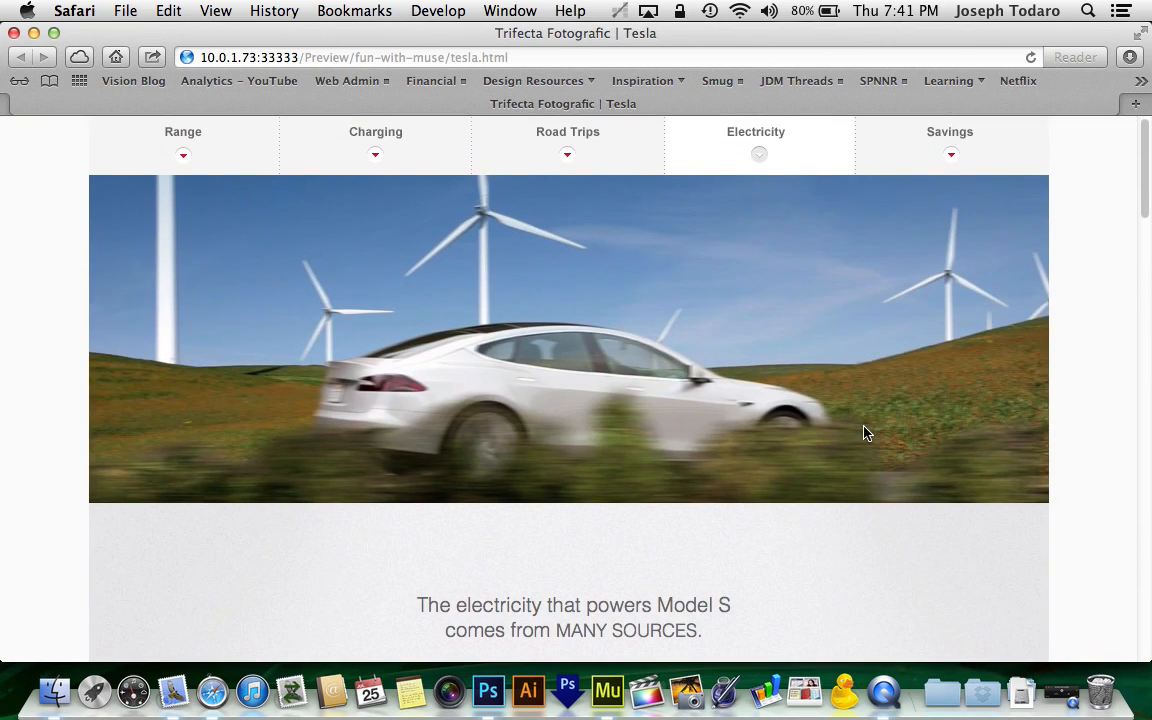
pyautogui.moveTo(872, 440)
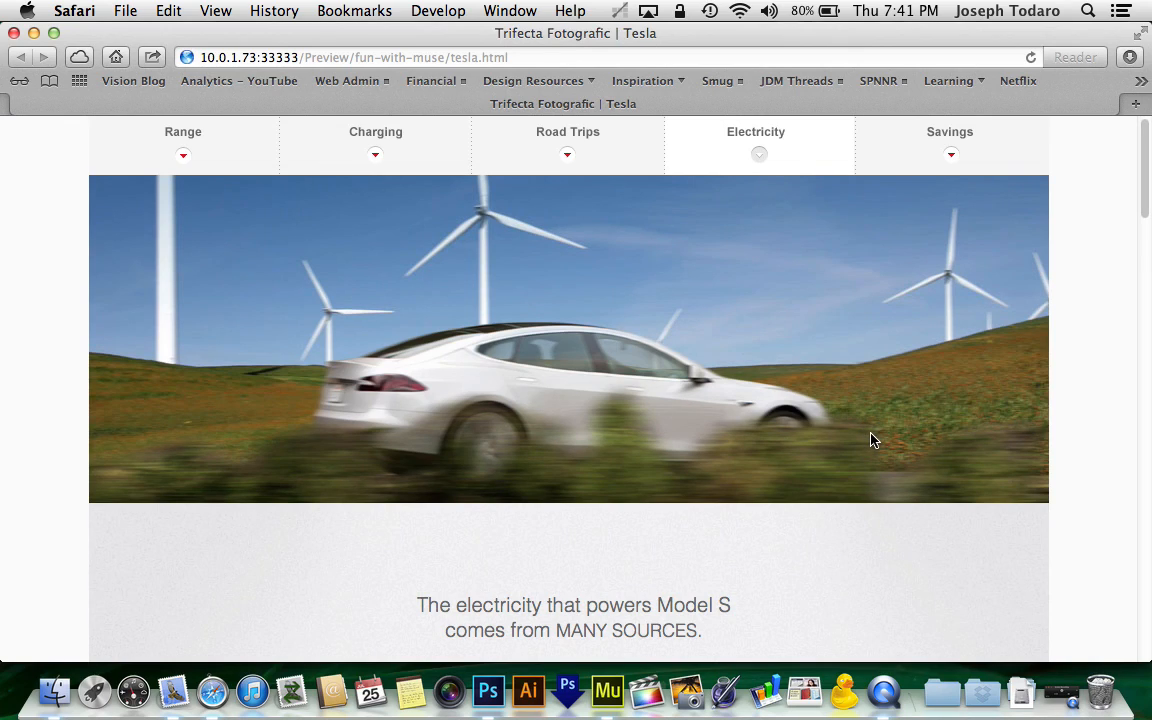